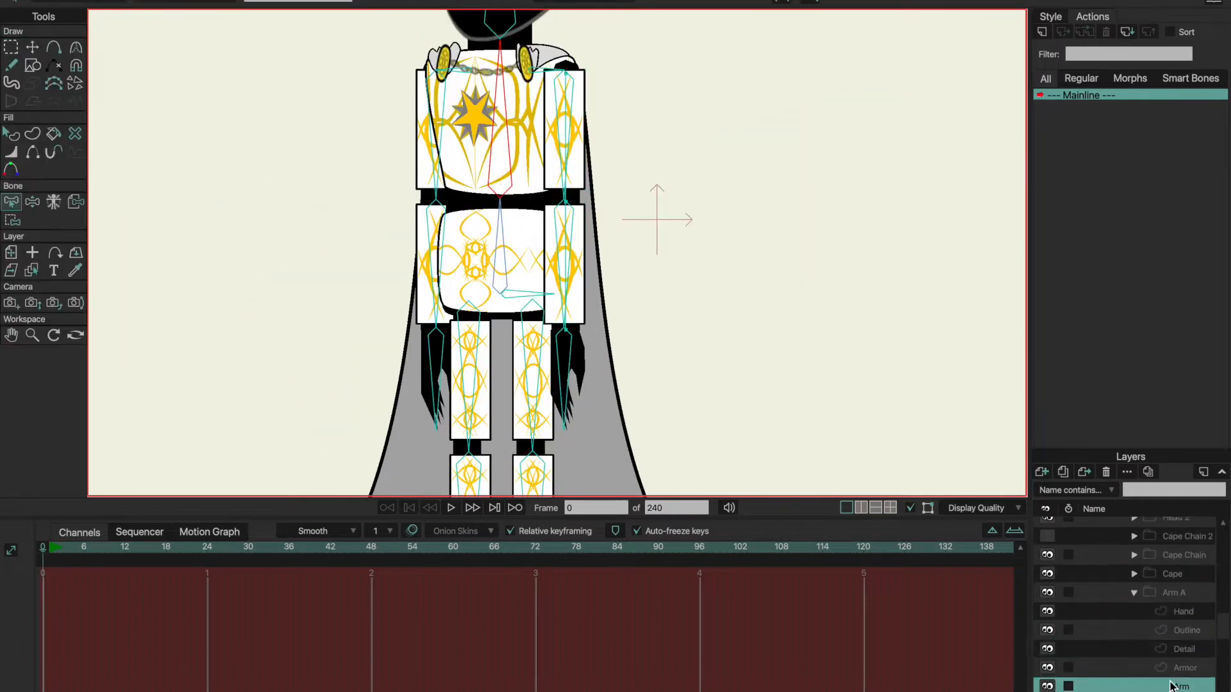
- Select the Arm A layers and rename the arm outline layer in Layer Settings
{"action": "left_click", "coordinate": [1178, 630]}
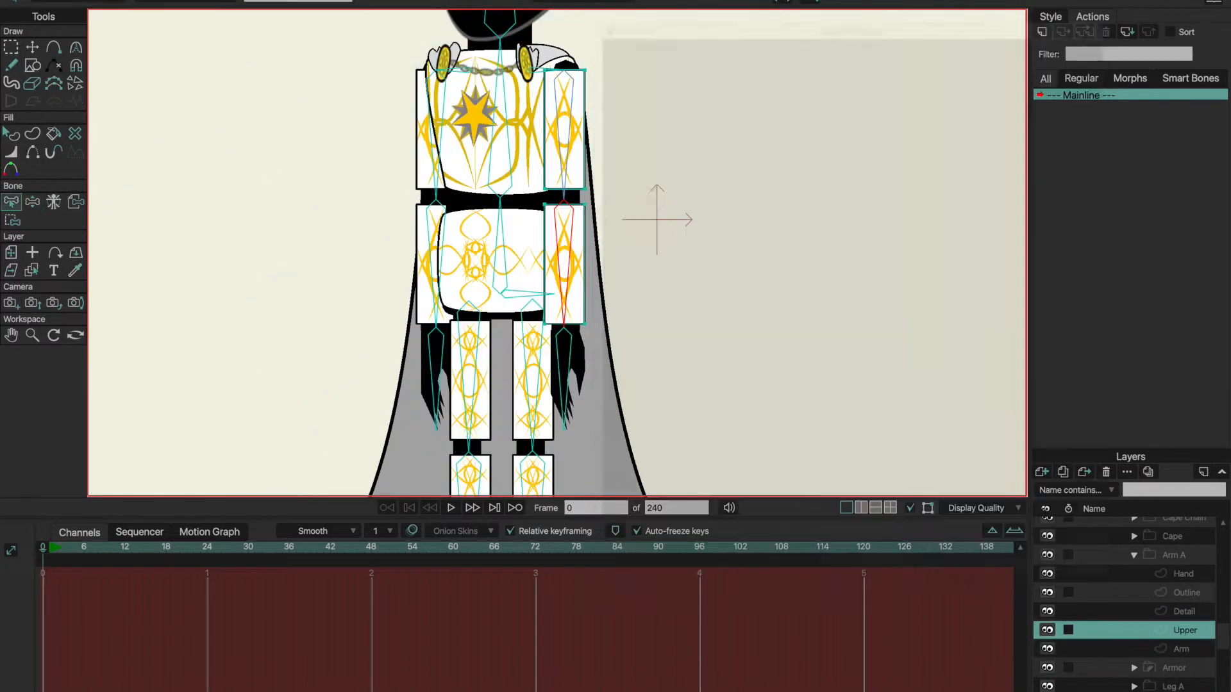
{"action": "left_click", "coordinate": [1188, 612]}
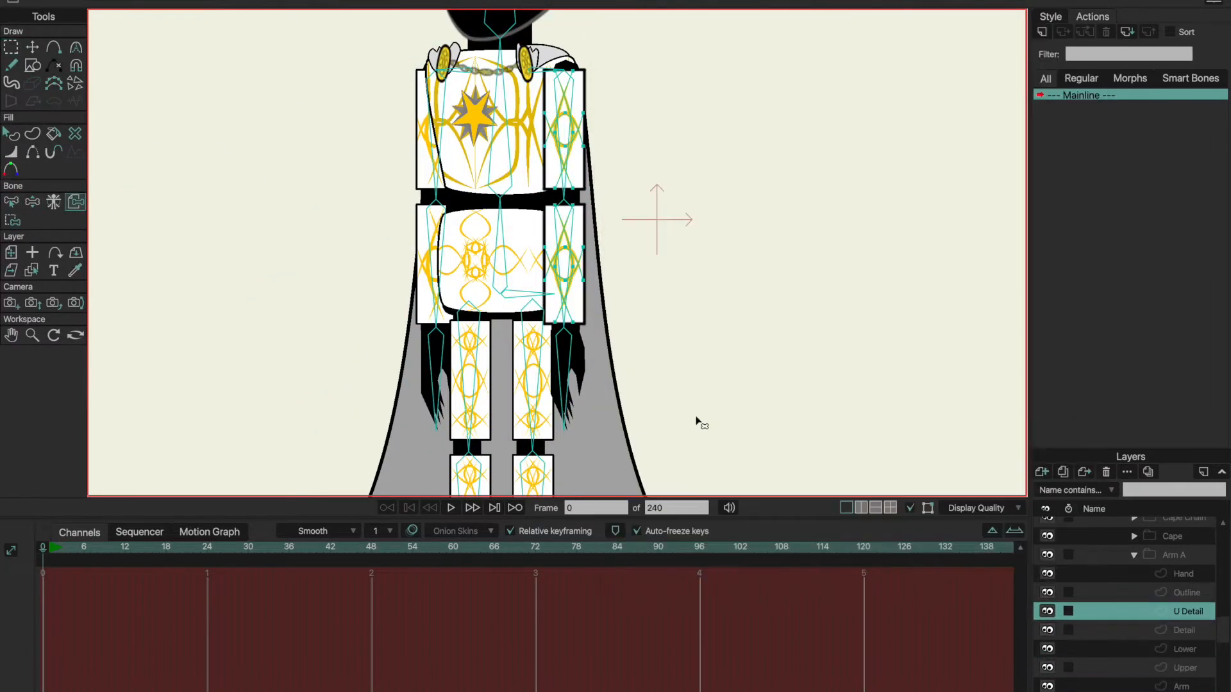
{"action": "double_click", "coordinate": [1187, 592]}
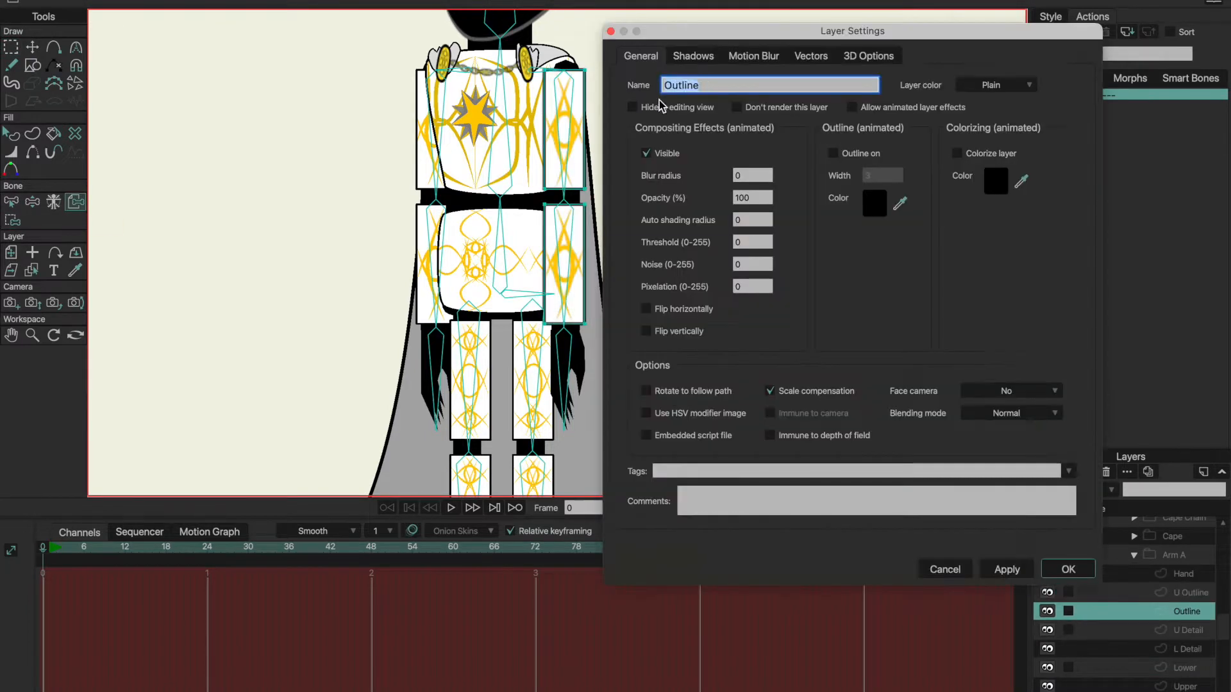
{"action": "left_click", "coordinate": [1067, 570]}
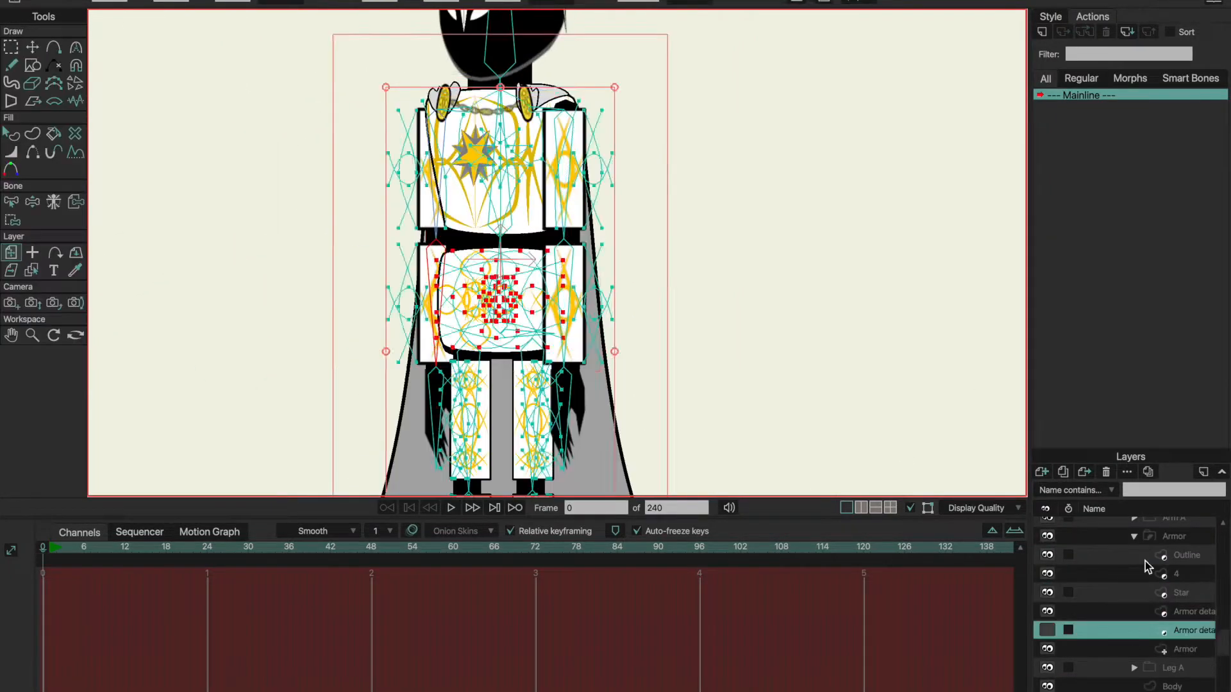
- Rename the Star, upper armor and Leg A layers with U/L names like U Armor and L Outline
{"action": "left_click", "coordinate": [1181, 592]}
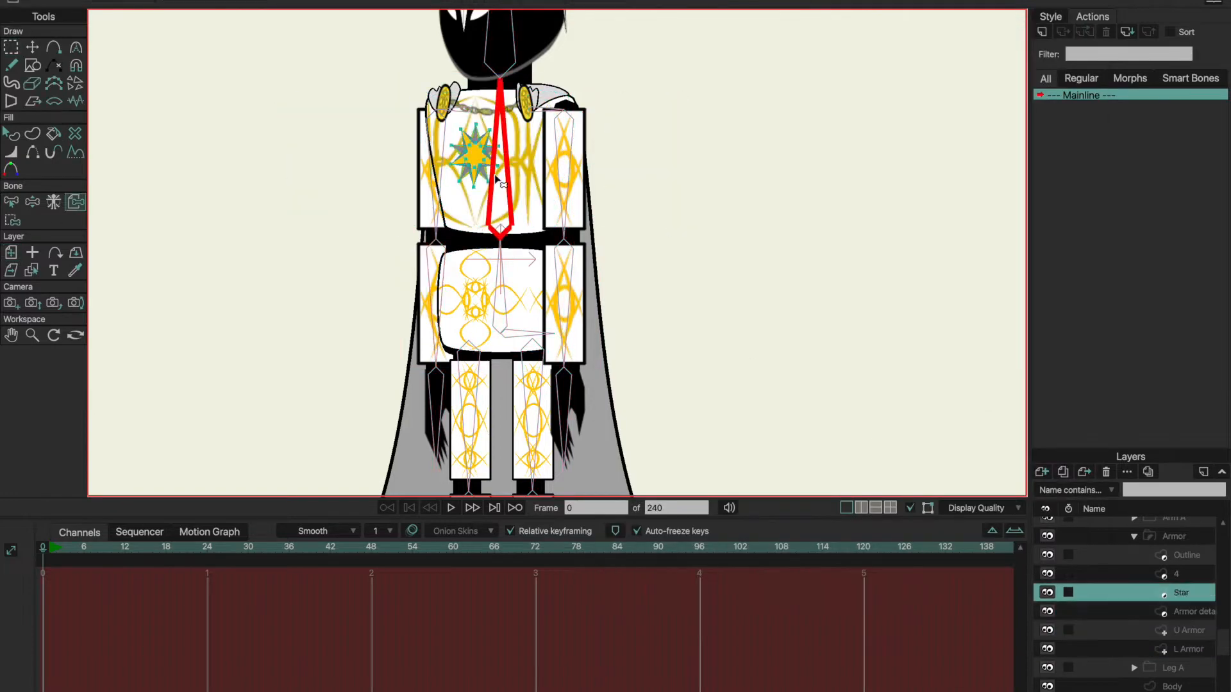
{"action": "left_click", "coordinate": [1188, 648]}
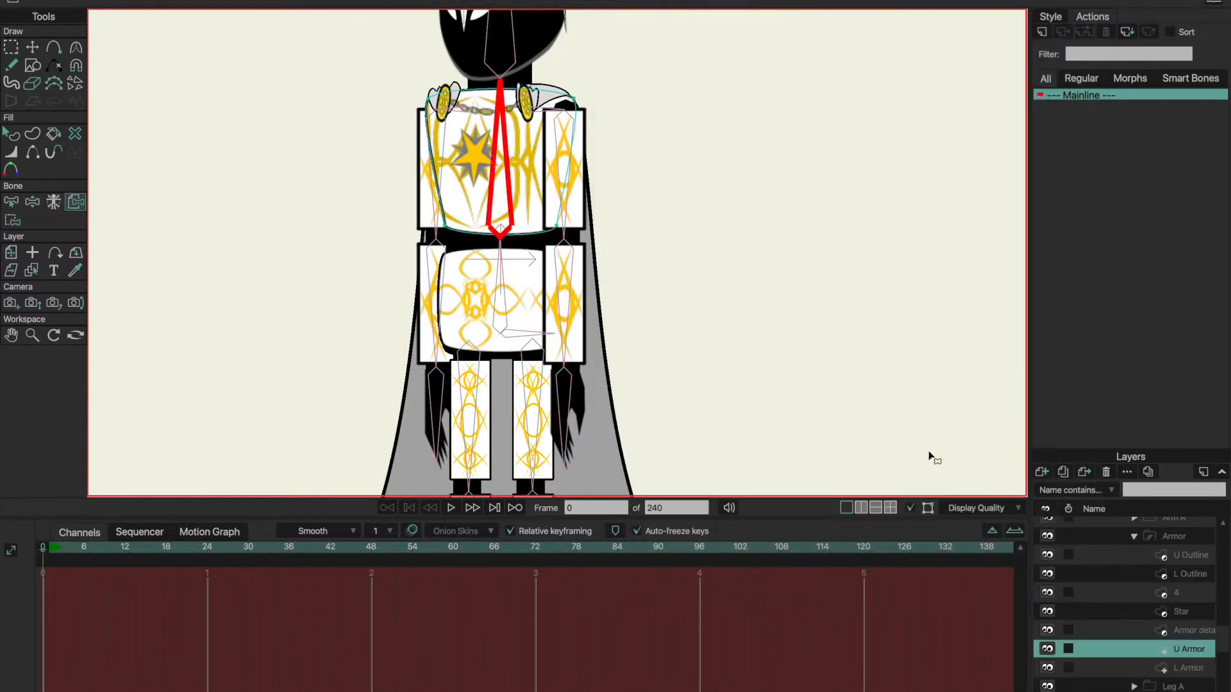
{"action": "left_click", "coordinate": [1176, 648]}
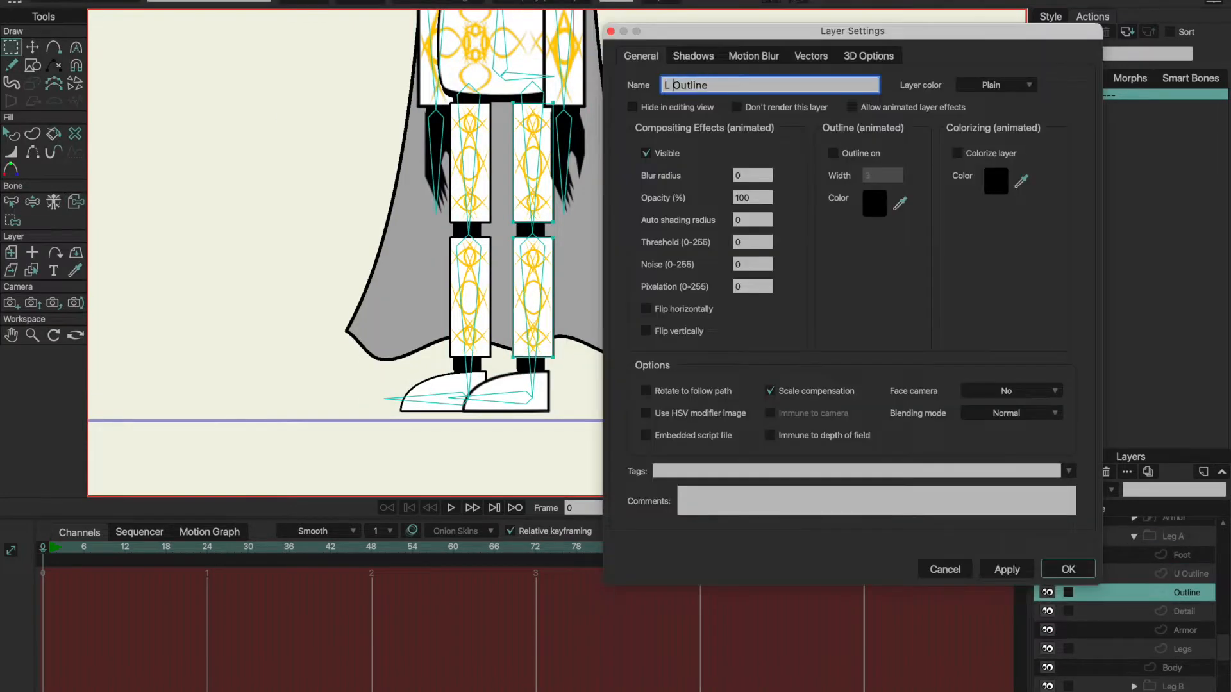
{"action": "left_click", "coordinate": [1185, 668]}
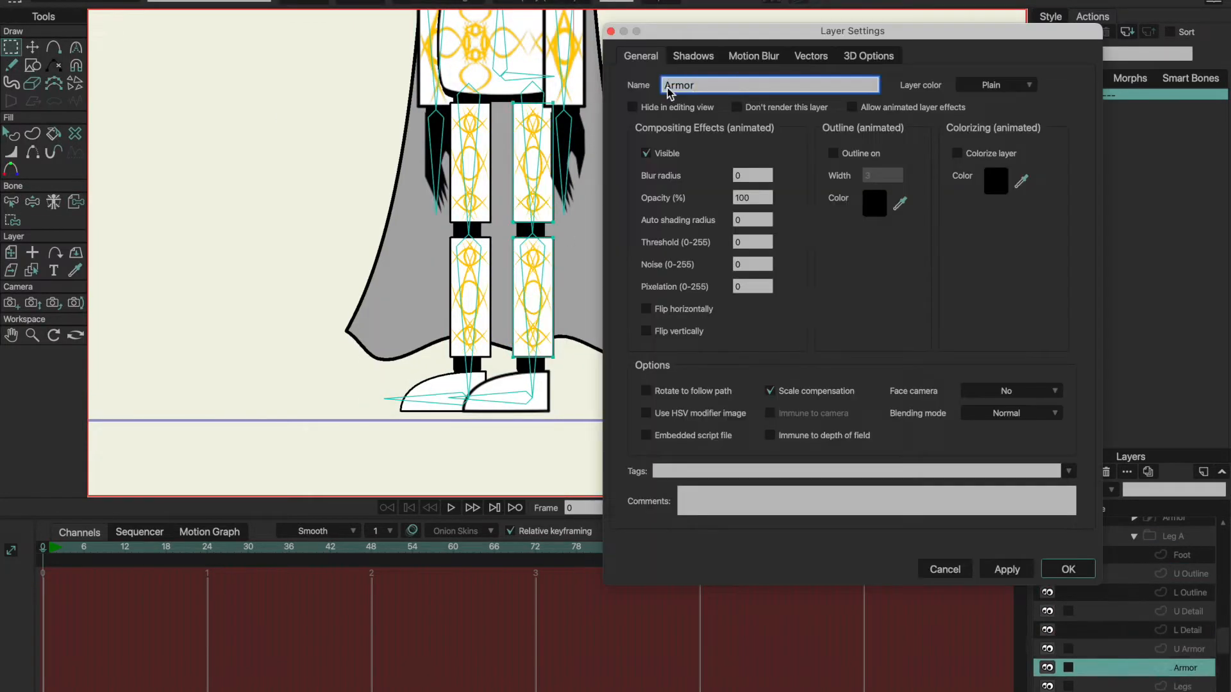
{"action": "left_click", "coordinate": [1066, 570]}
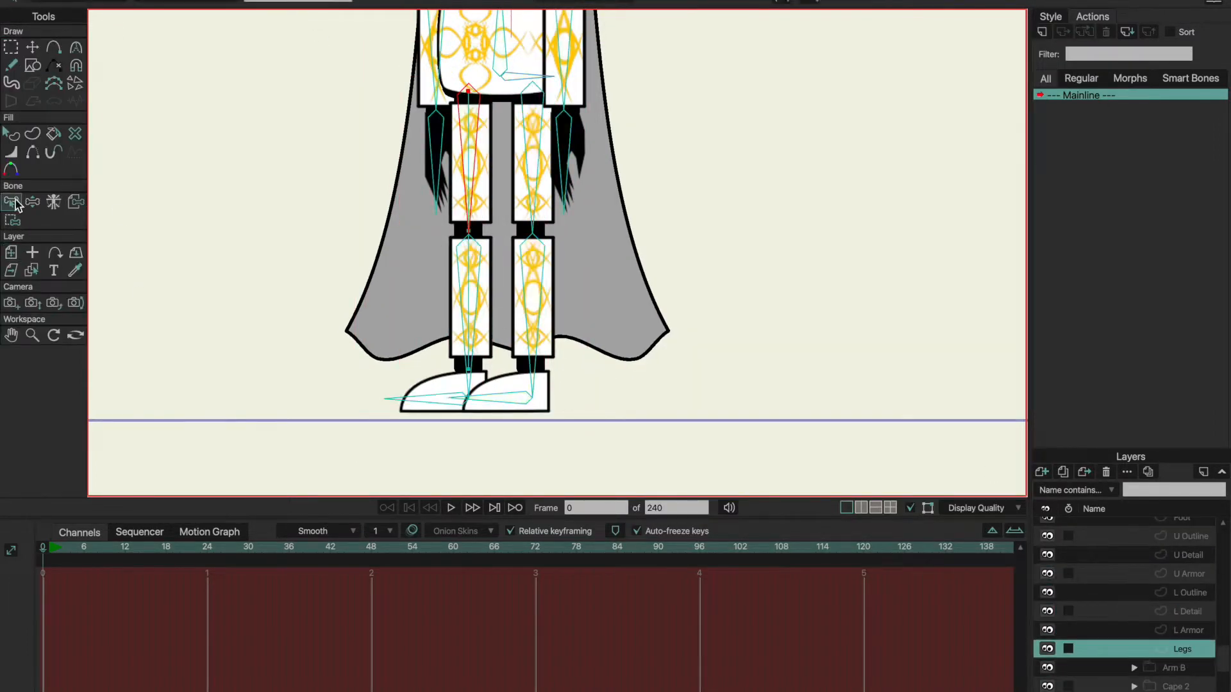
- Confirm R Hand, rename Outline 2 to U Outline, and update the L Arm group's settings
{"action": "left_click", "coordinate": [532, 283]}
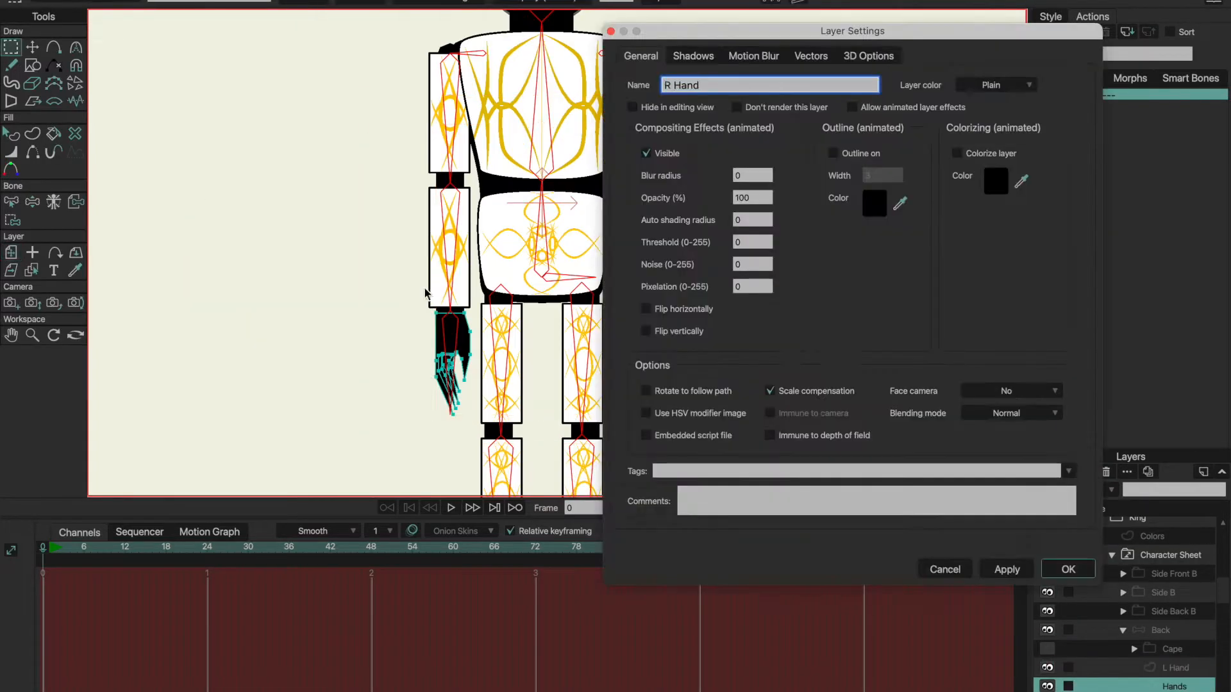
{"action": "left_click", "coordinate": [1067, 570]}
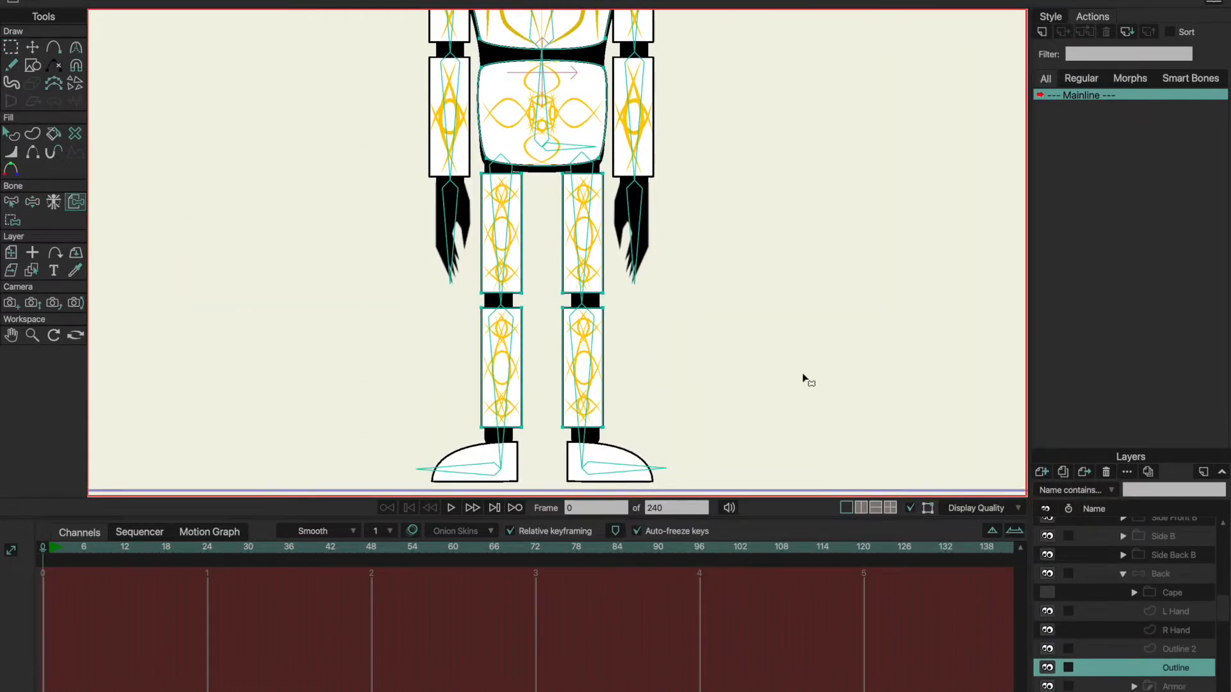
{"action": "double_click", "coordinate": [1175, 648]}
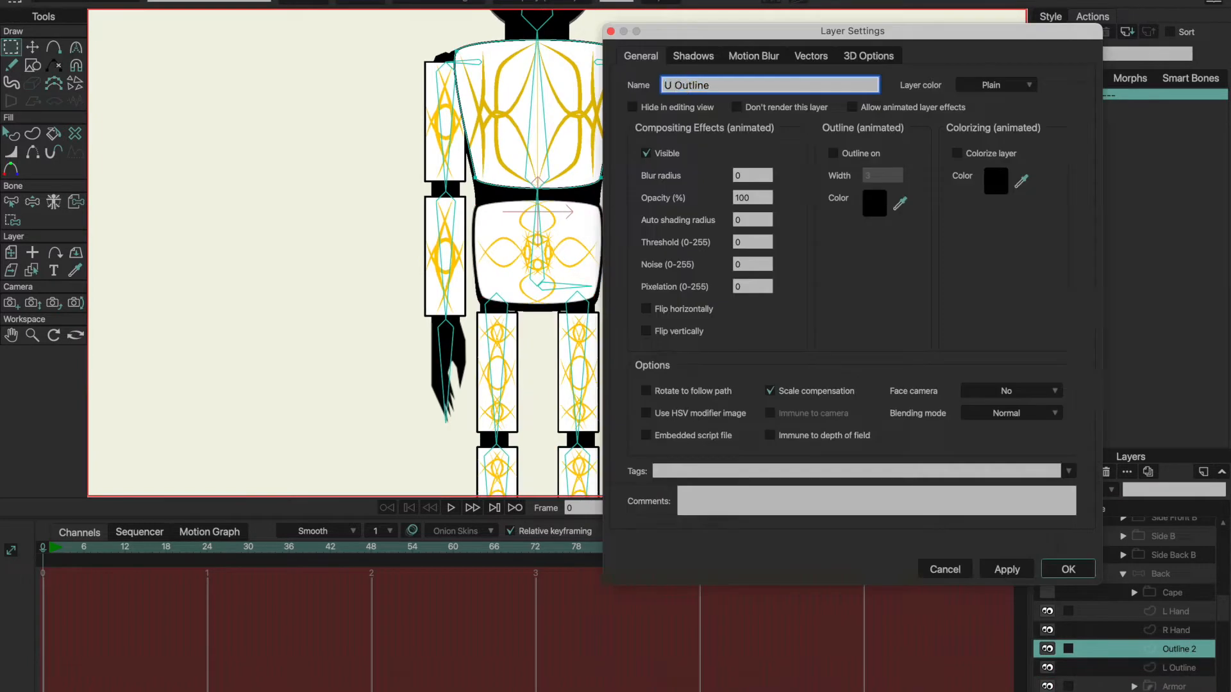
{"action": "left_click", "coordinate": [1067, 569]}
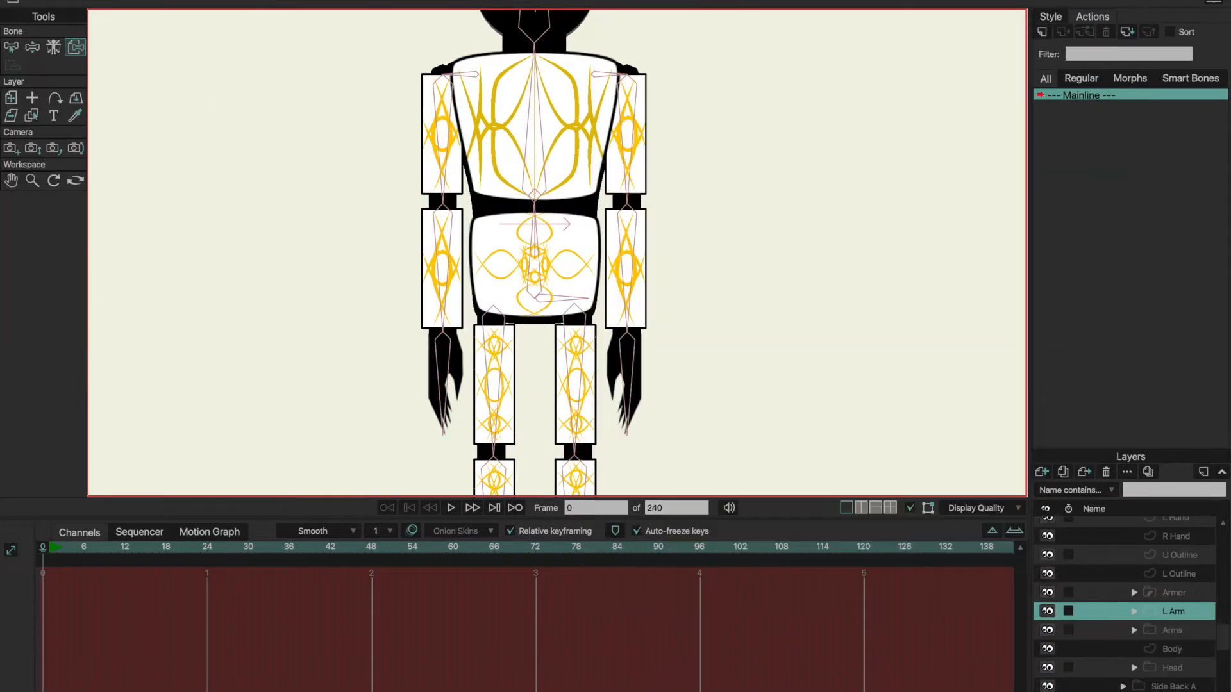
{"action": "double_click", "coordinate": [1177, 611]}
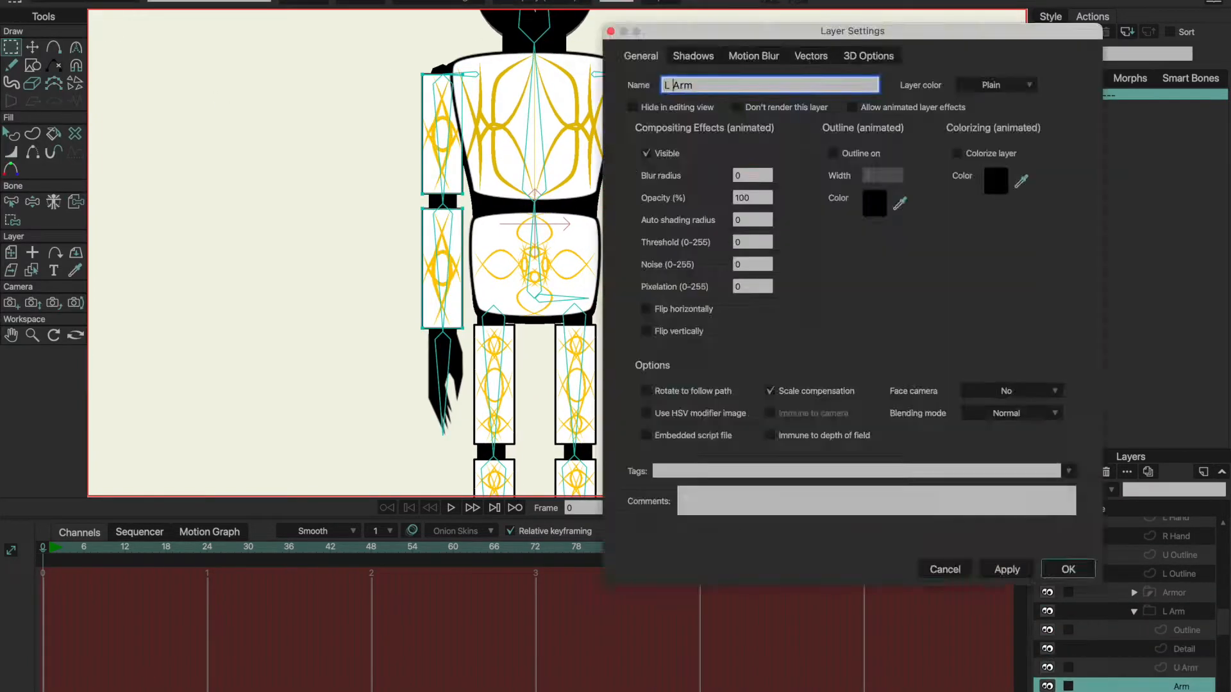
{"action": "left_click", "coordinate": [1067, 569]}
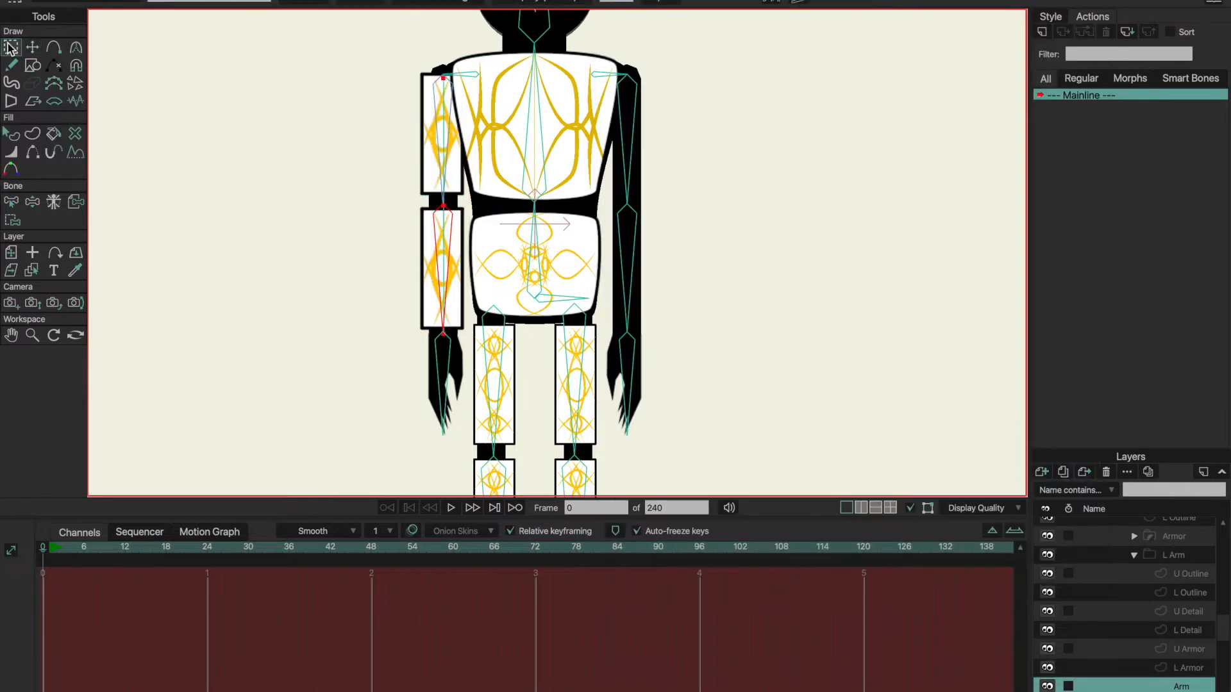
- Duplicate the back view's L Arm group, show the whole character, and open the Armor group
{"action": "left_click", "coordinate": [1061, 471]}
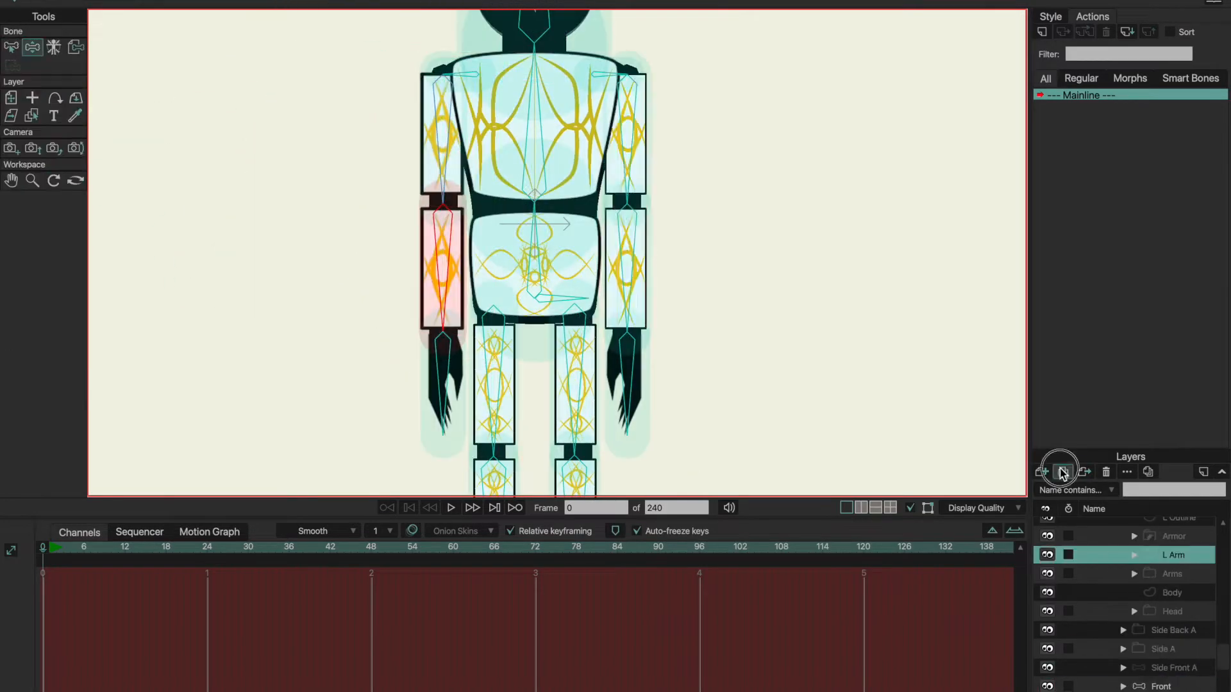
{"action": "left_click", "coordinate": [1172, 574]}
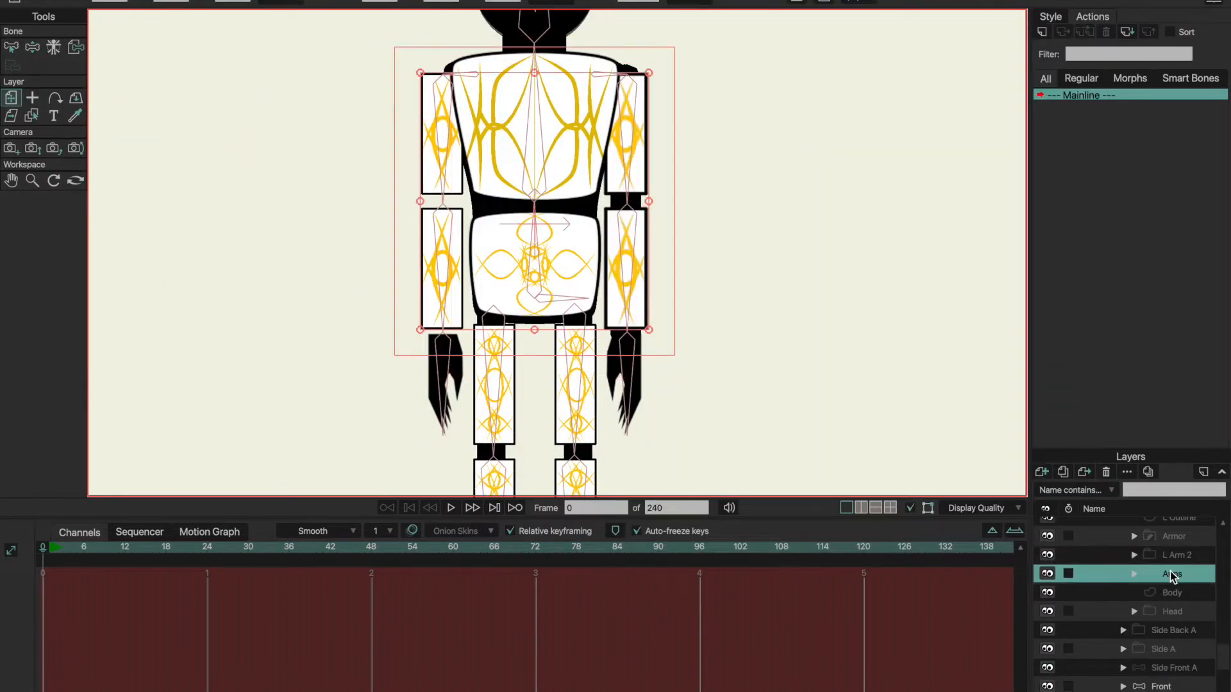
{"action": "left_click", "coordinate": [1172, 593]}
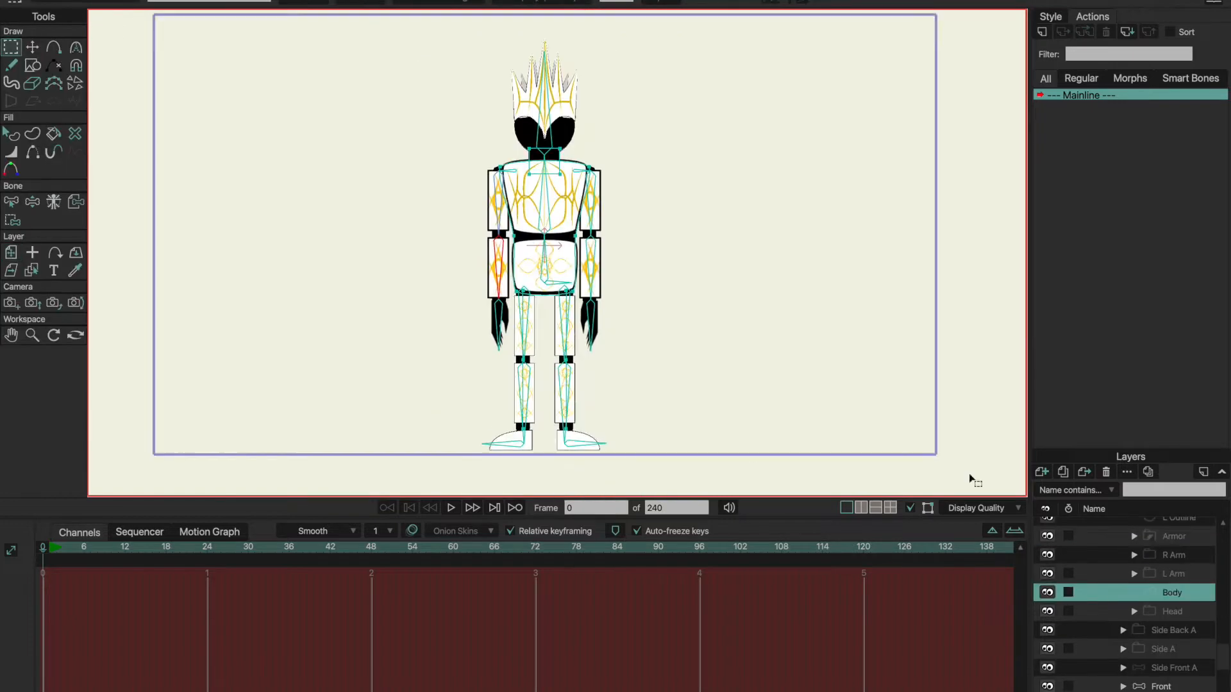
{"action": "left_click", "coordinate": [1175, 592]}
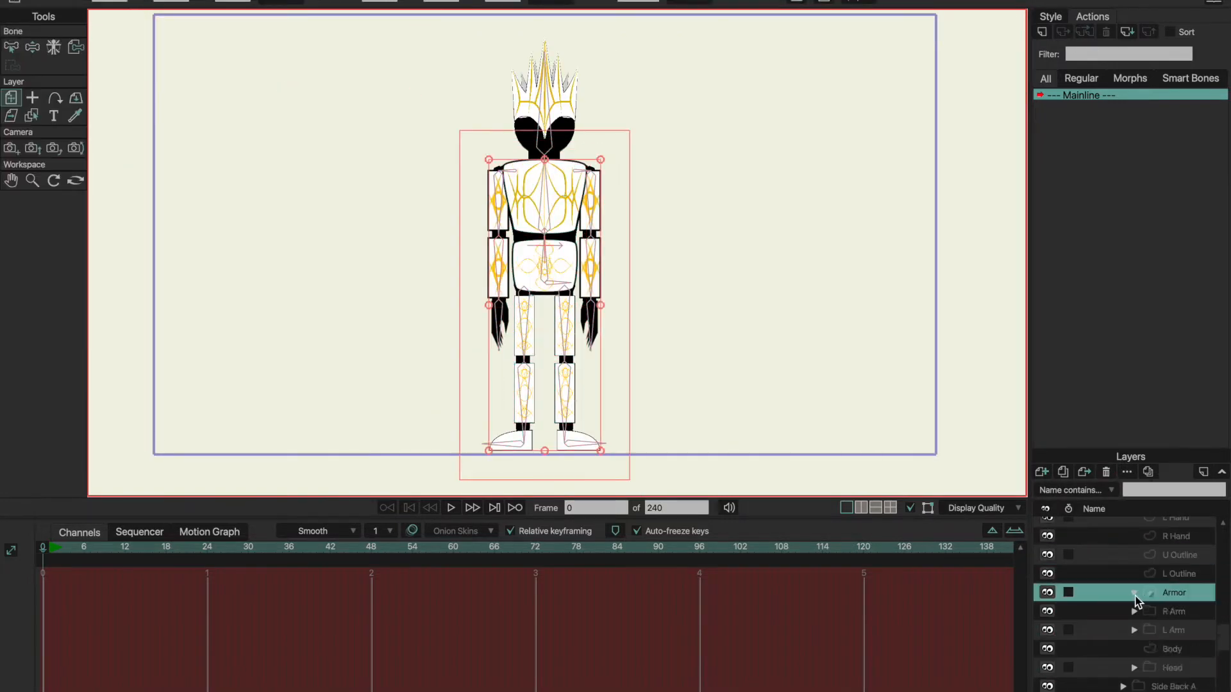
{"action": "double_click", "coordinate": [1174, 591]}
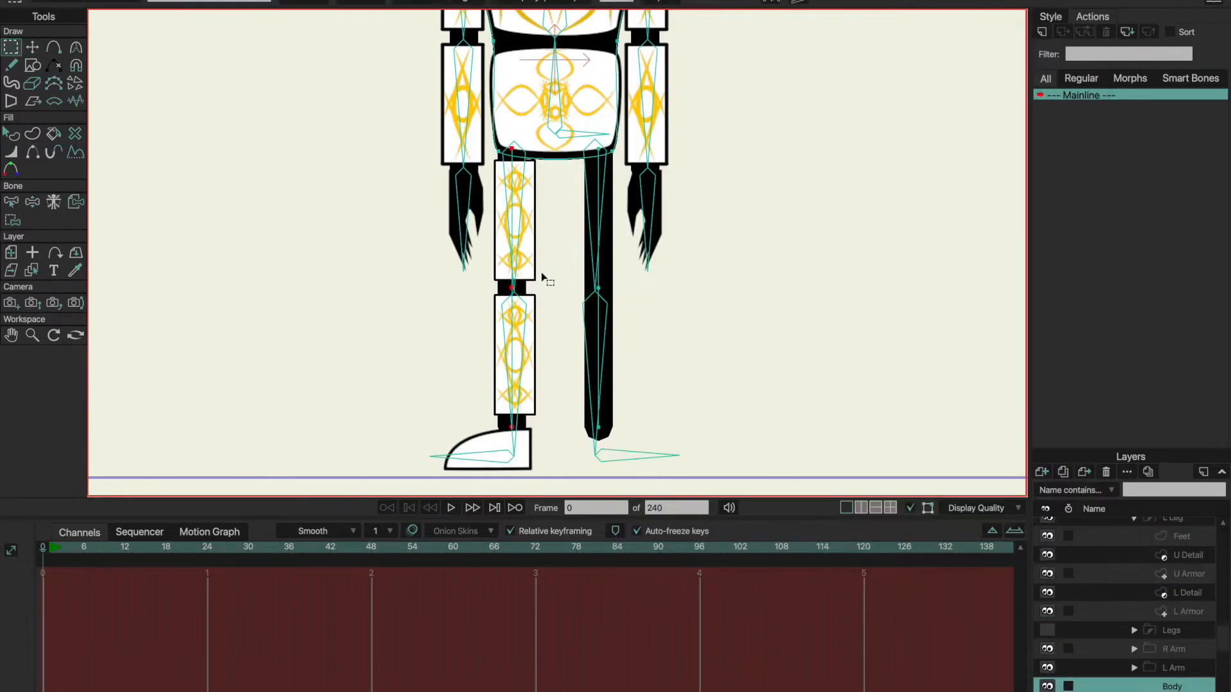
- Select the leg's Body layer and R Leg group, and toggle the L Arm group's visibility
{"action": "left_click", "coordinate": [515, 450]}
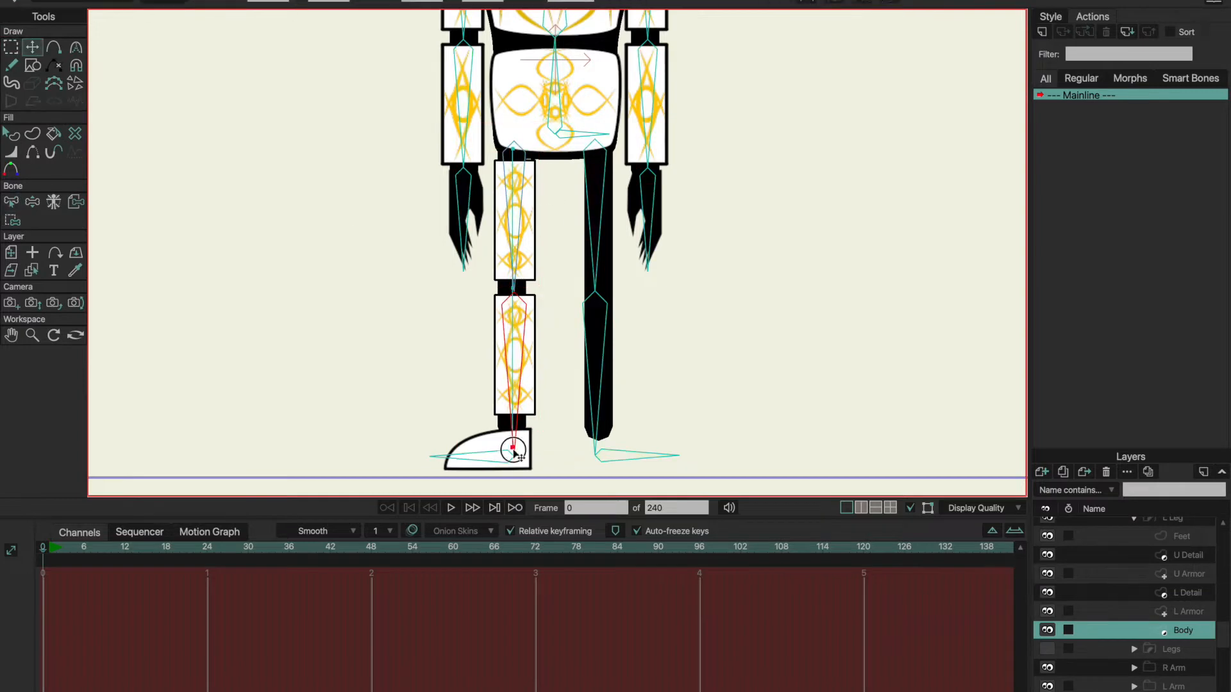
{"action": "left_click", "coordinate": [1174, 574]}
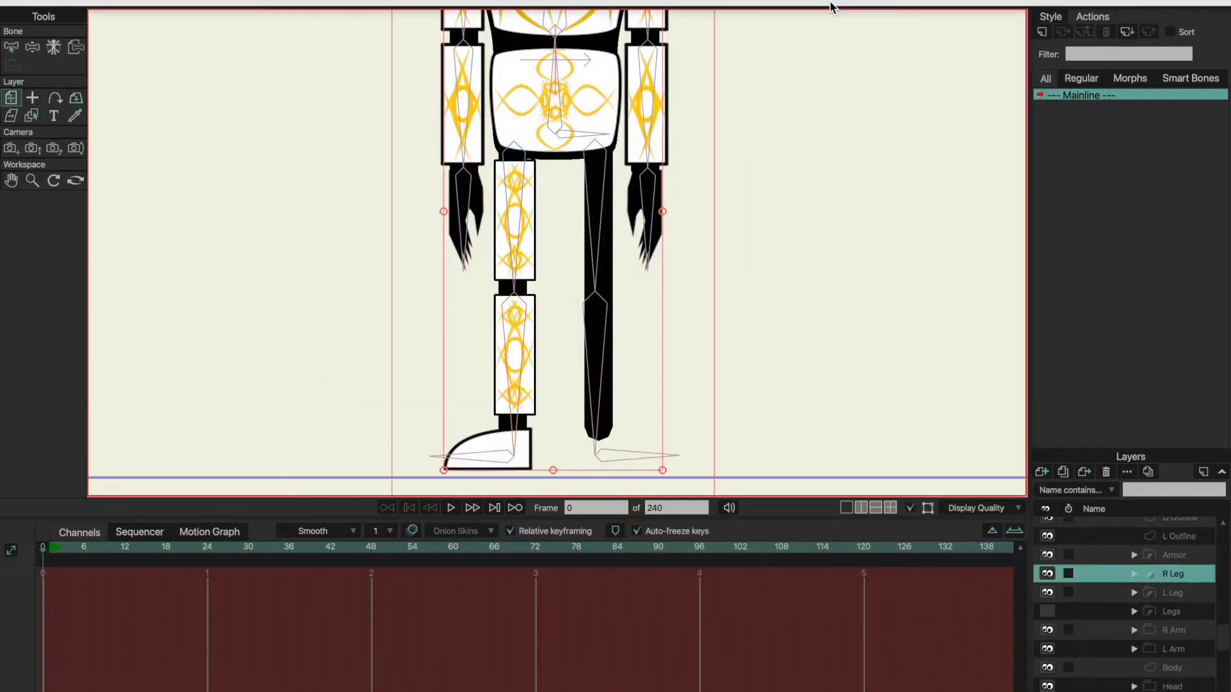
{"action": "left_click", "coordinate": [1134, 555]}
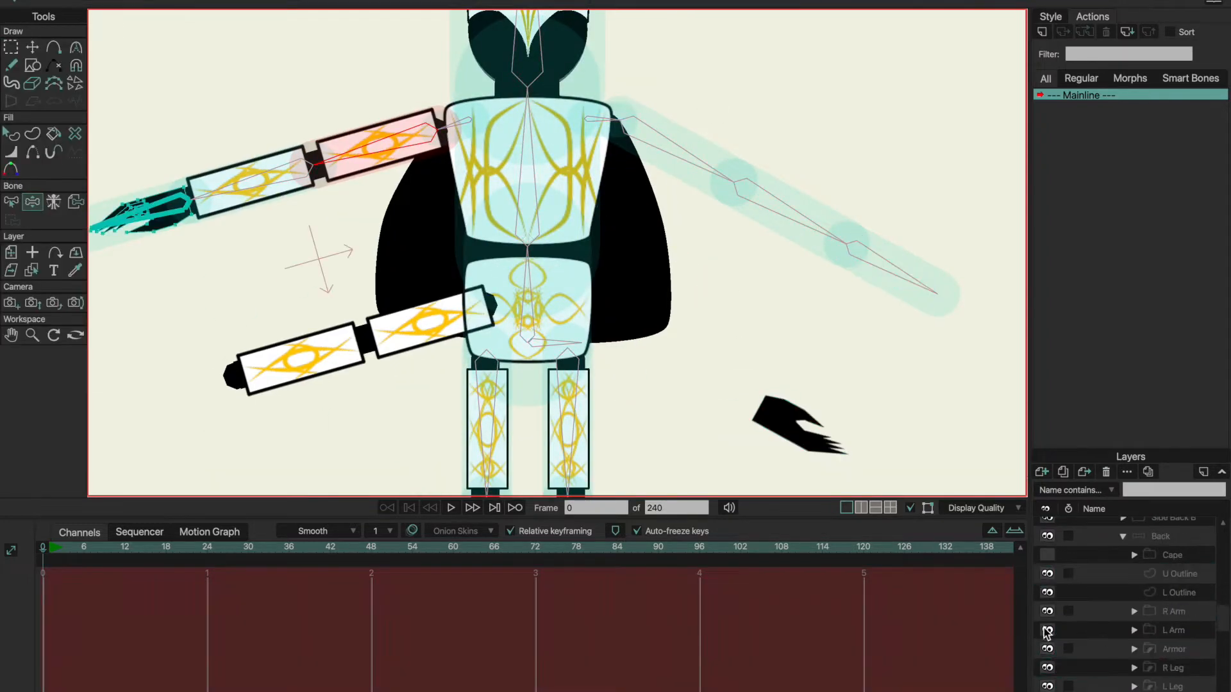
{"action": "left_click", "coordinate": [1170, 629]}
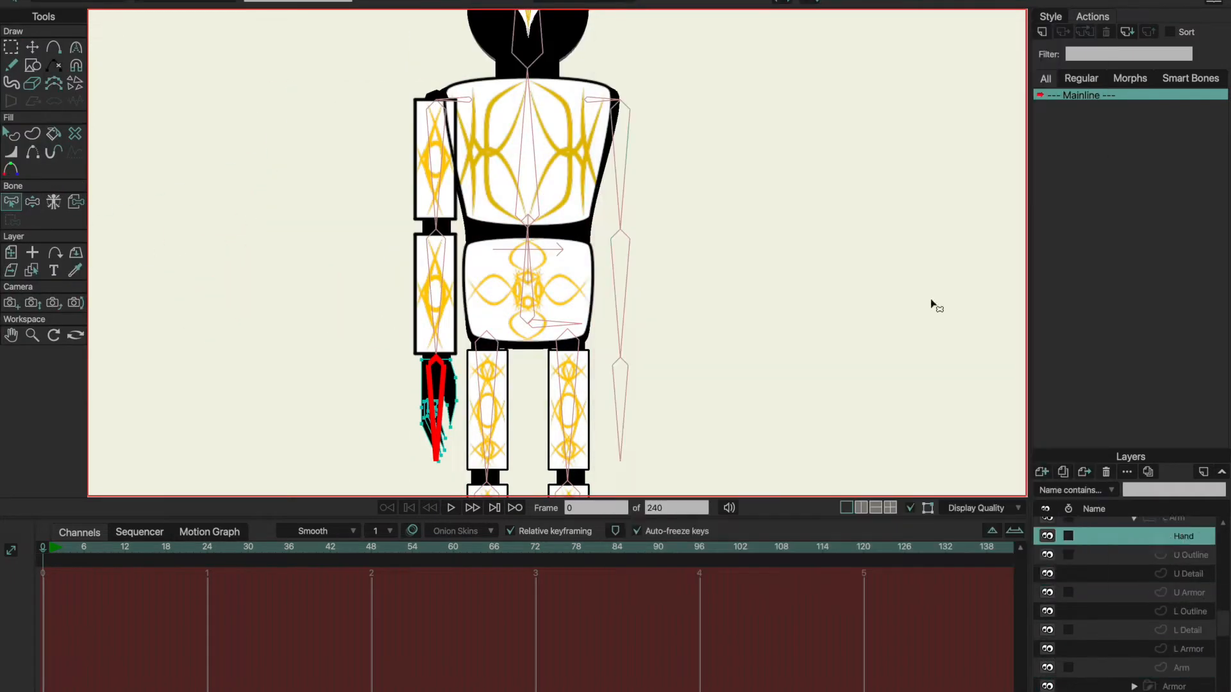
{"action": "left_click", "coordinate": [1189, 648]}
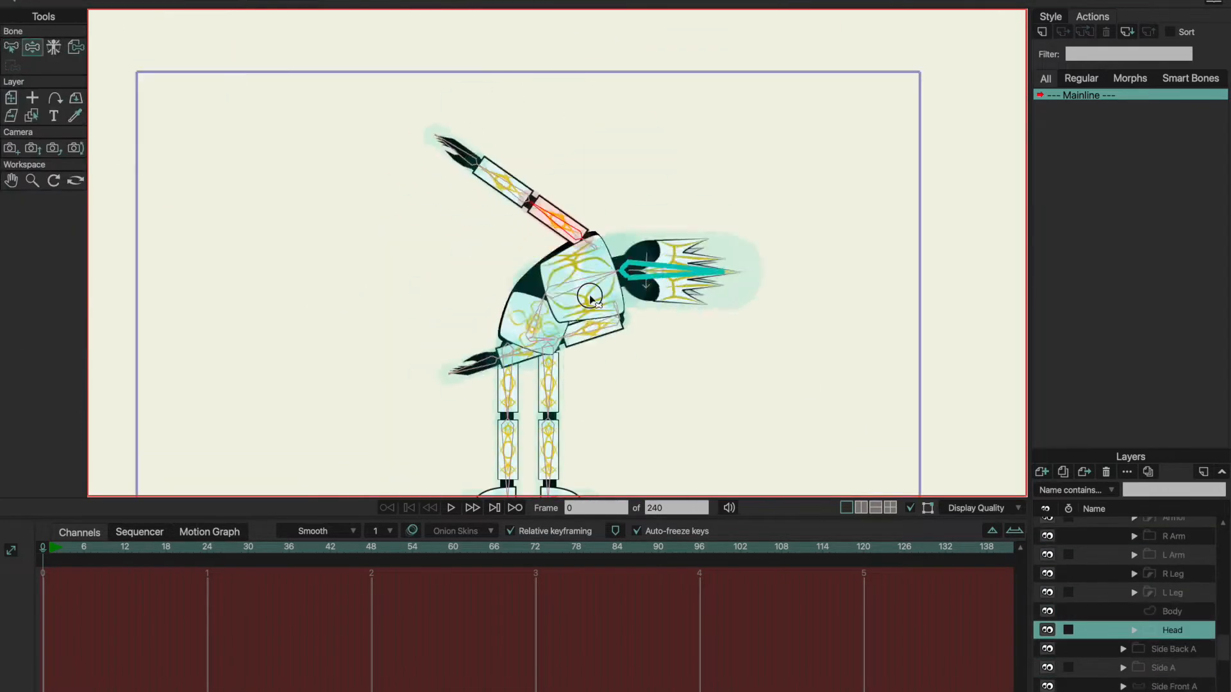
- Switch through the king's Side Front A and Side Back A views, then expand Side A
{"action": "left_click", "coordinate": [1174, 611]}
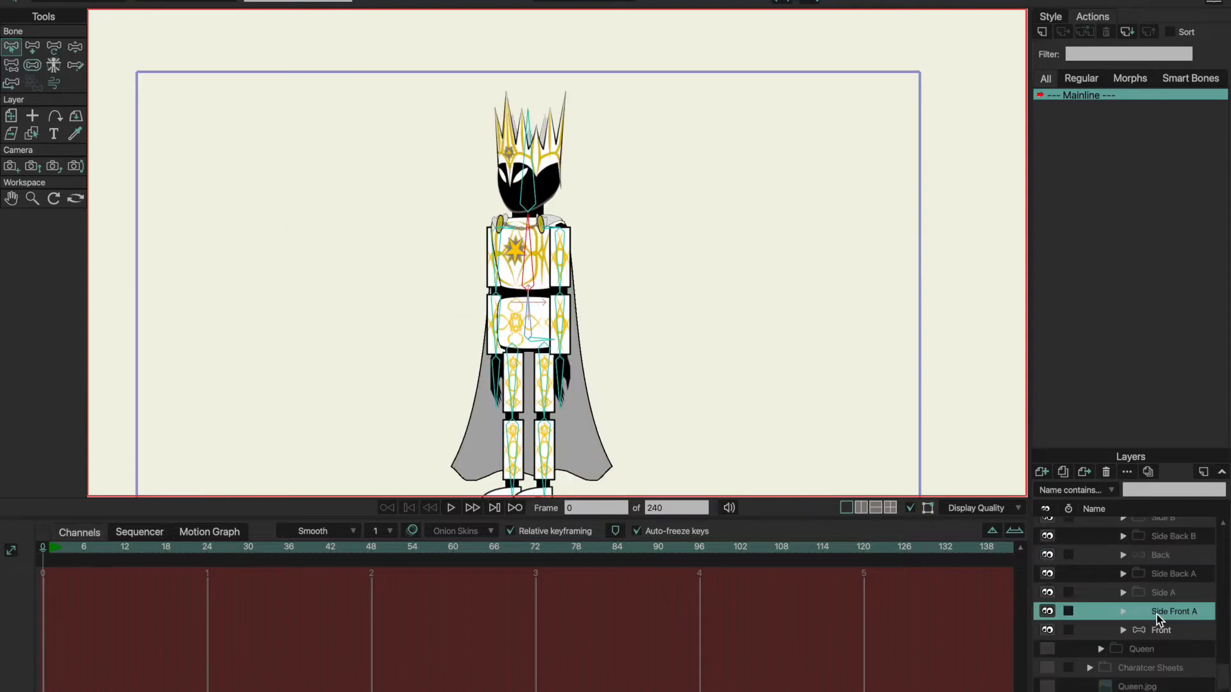
{"action": "left_click", "coordinate": [1174, 592]}
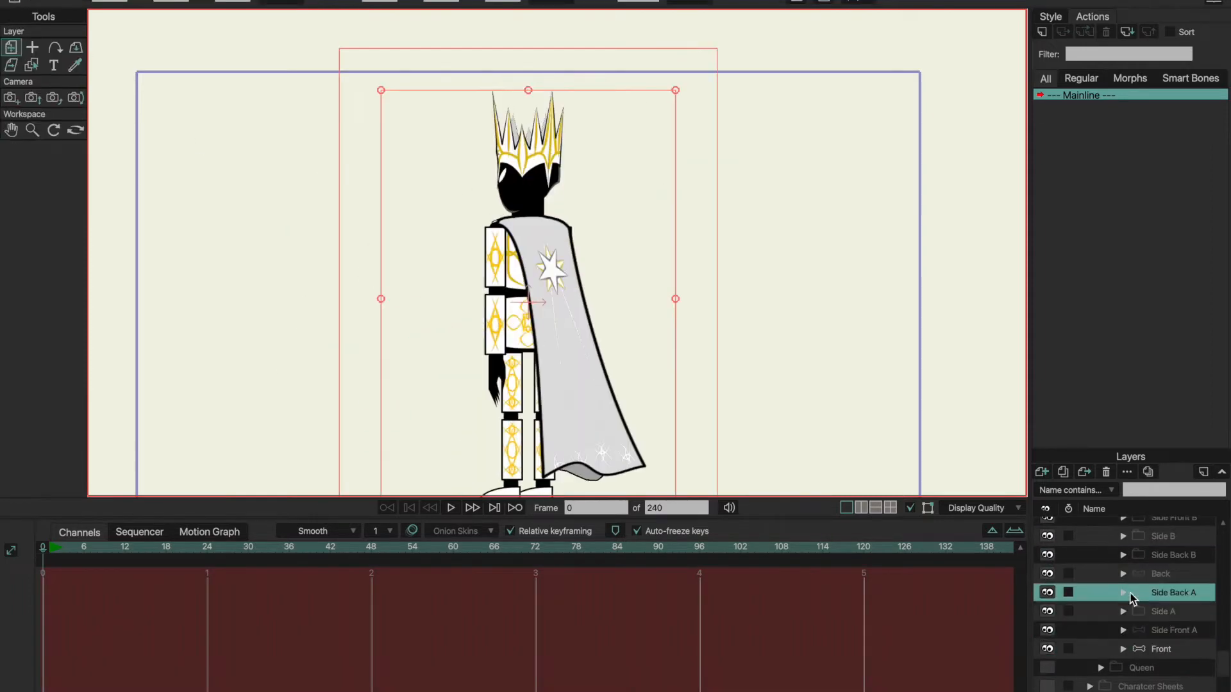
{"action": "left_click", "coordinate": [1162, 611]}
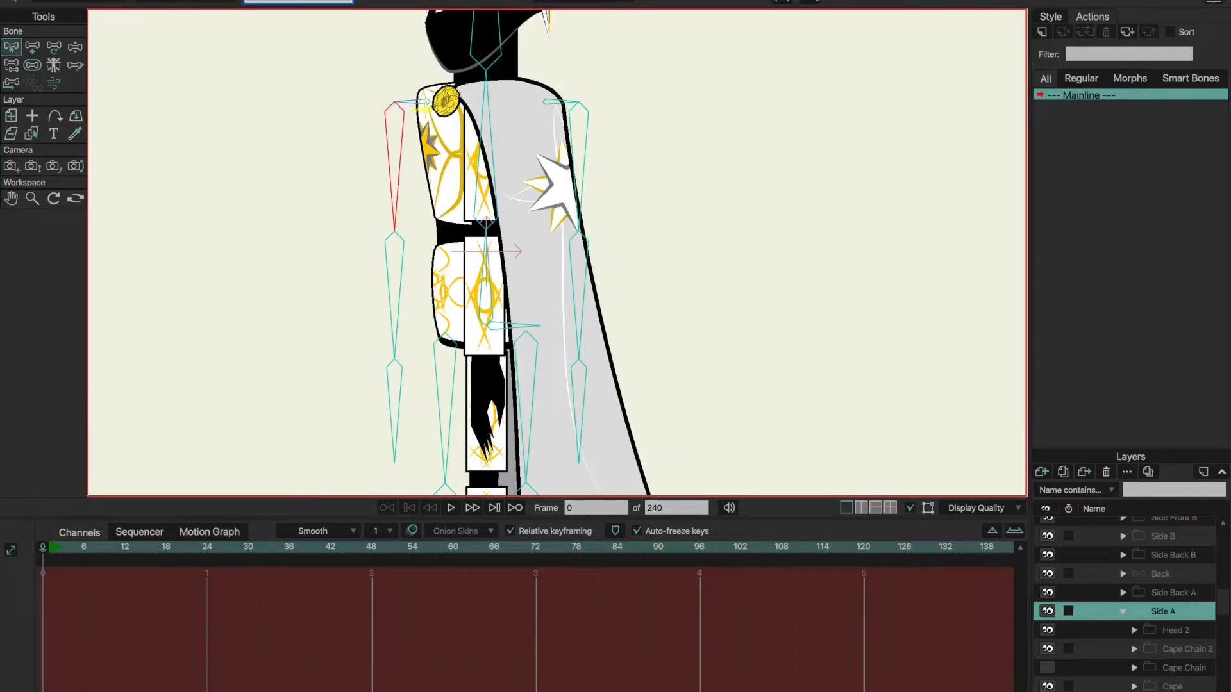
{"action": "scroll", "scroll_direction": "down", "scroll_amount": 3}
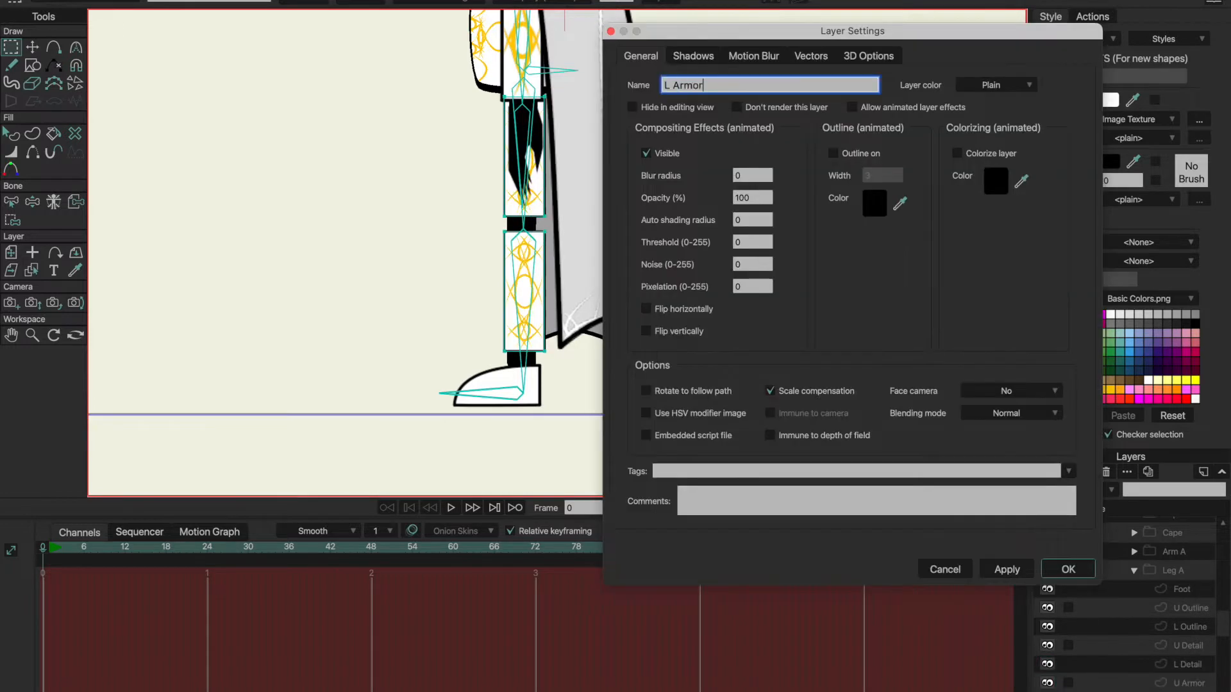
- Confirm the L Armor name, select Armor, and open Arm A 2's settings to name it Arm B
{"action": "left_click", "coordinate": [1066, 569]}
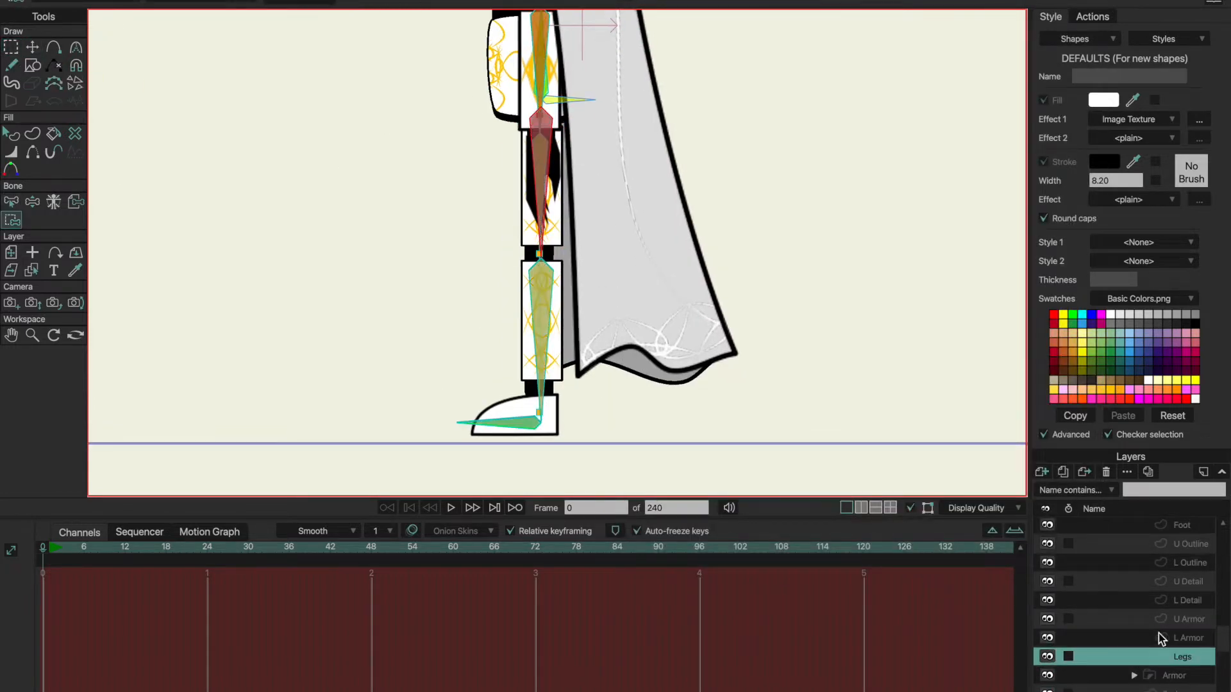
{"action": "left_click", "coordinate": [1182, 525]}
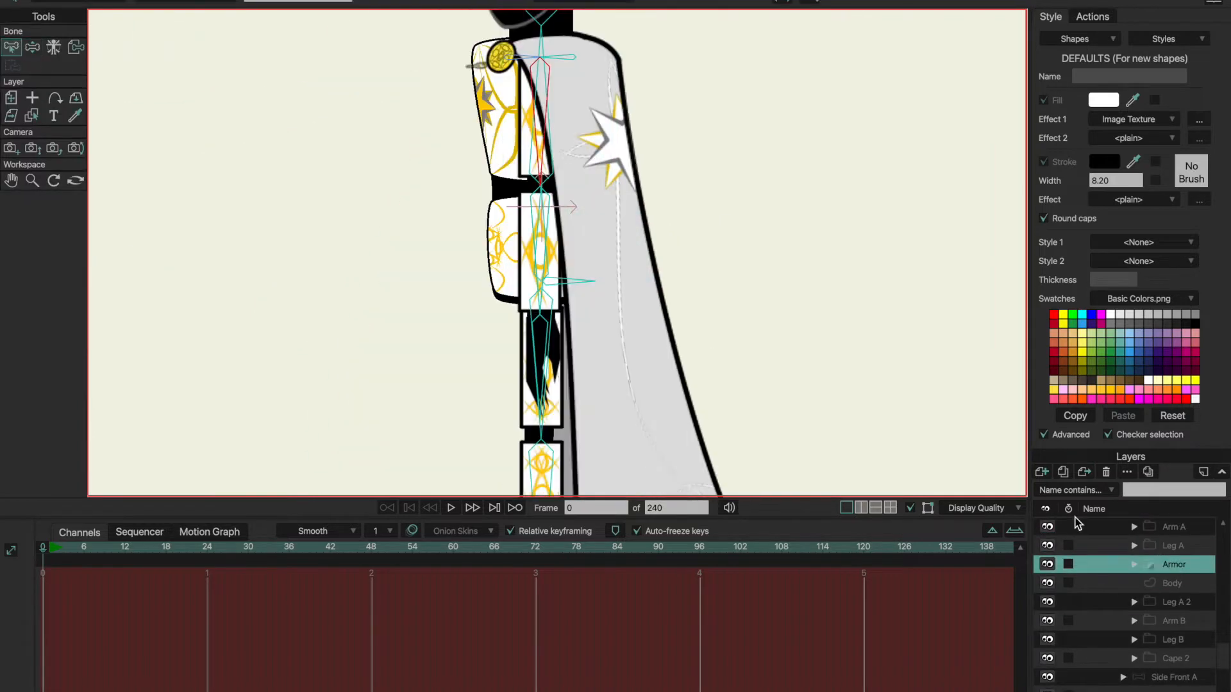
{"action": "left_click", "coordinate": [1134, 563]}
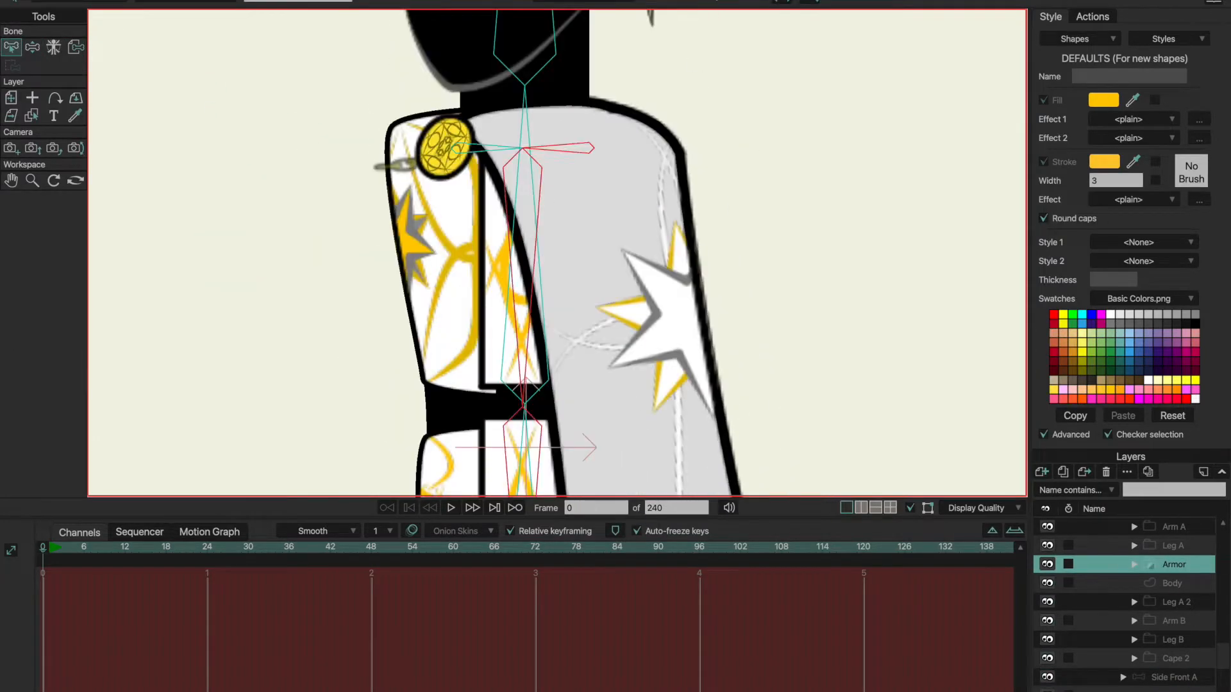
{"action": "left_click", "coordinate": [1172, 583]}
{"action": "type", "text": "Arm B"}
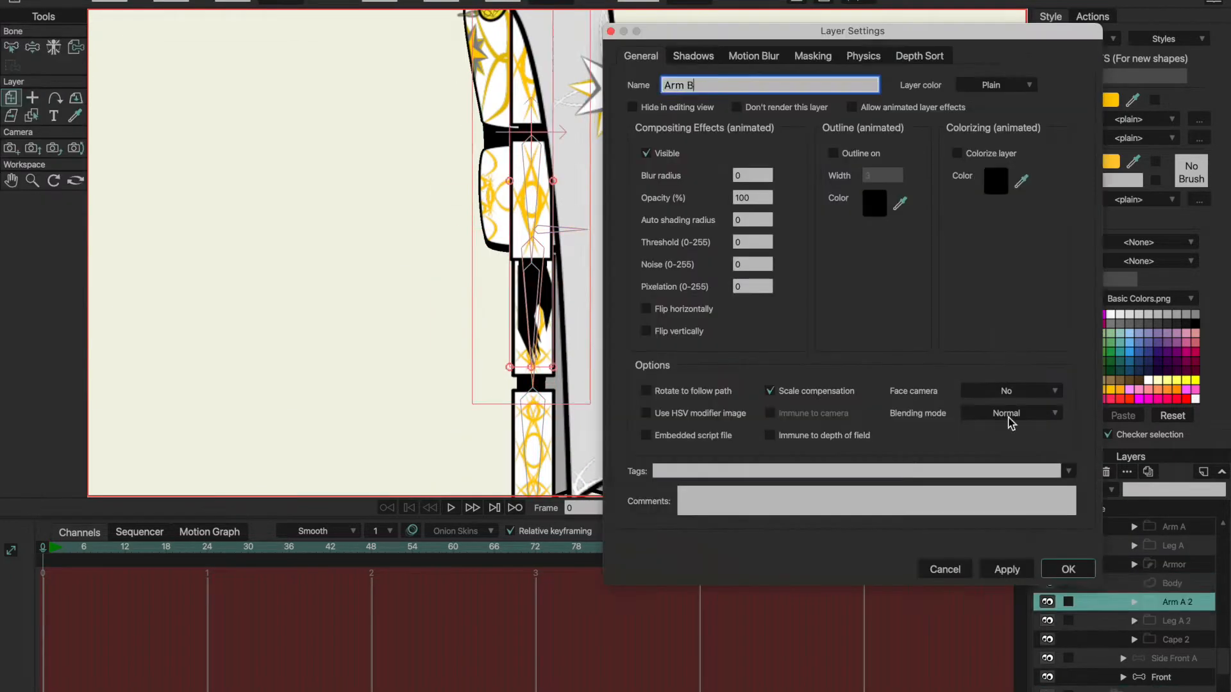
- Confirm the Arm B name and select the king's Body layer
{"action": "left_click", "coordinate": [1067, 570]}
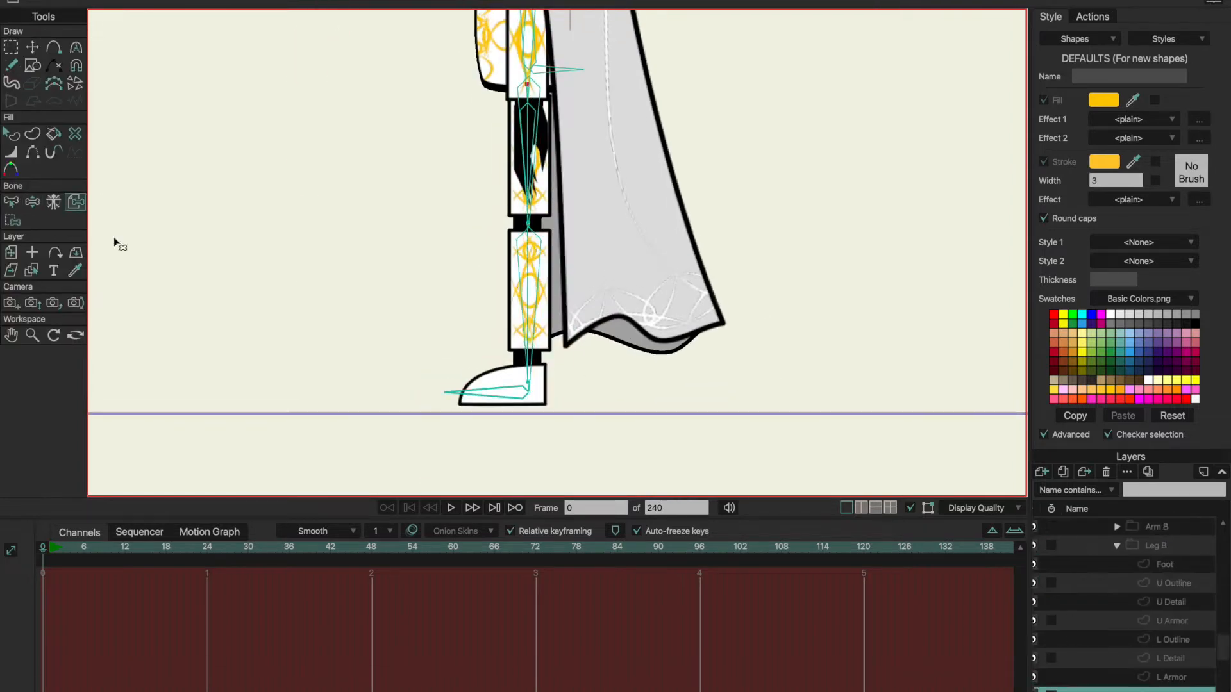
{"action": "left_click", "coordinate": [1155, 555]}
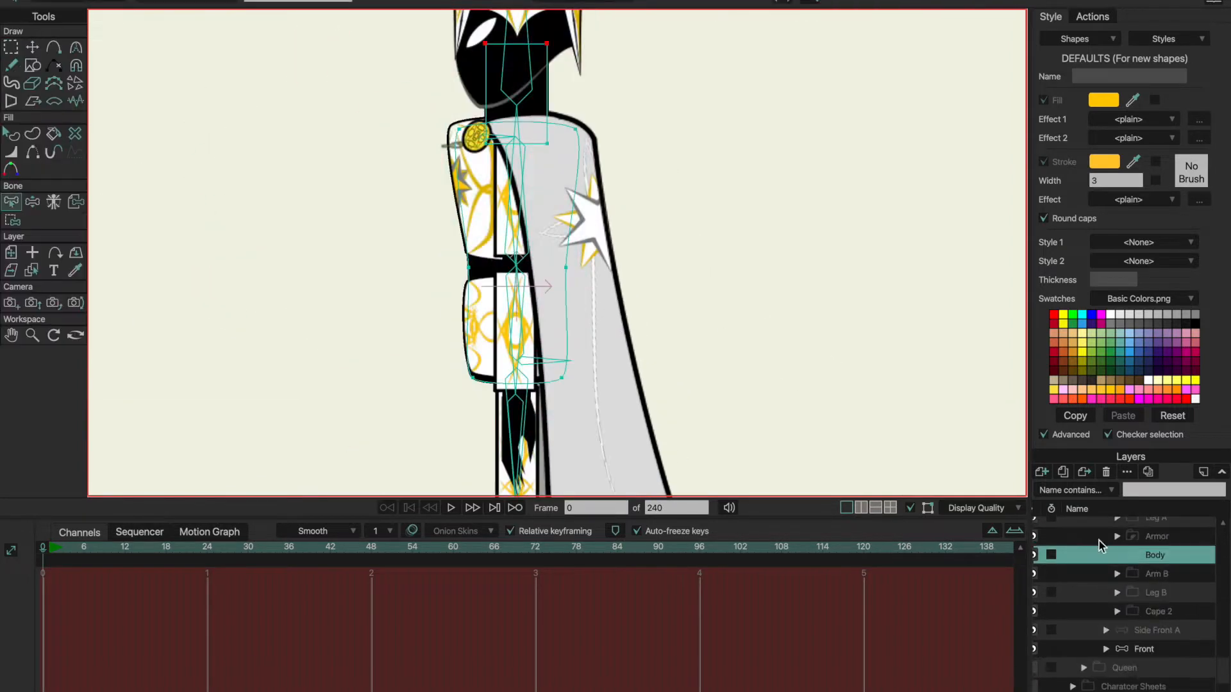
{"action": "left_click", "coordinate": [1157, 630]}
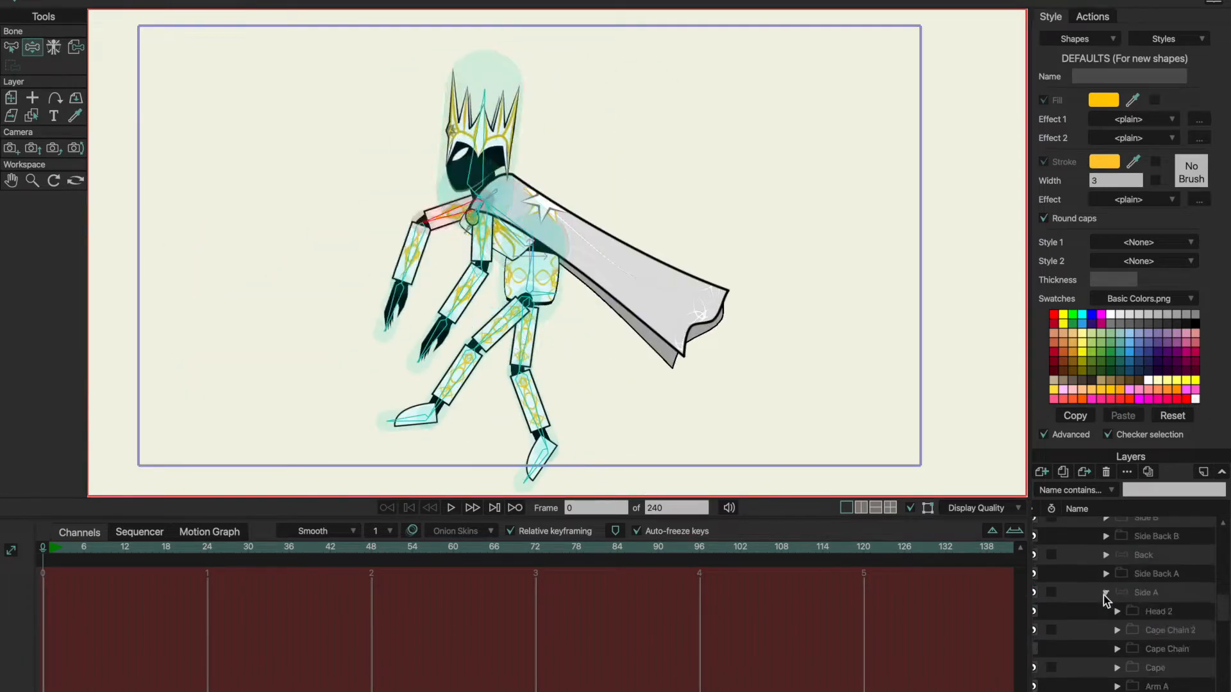
{"action": "left_click", "coordinate": [1147, 573]}
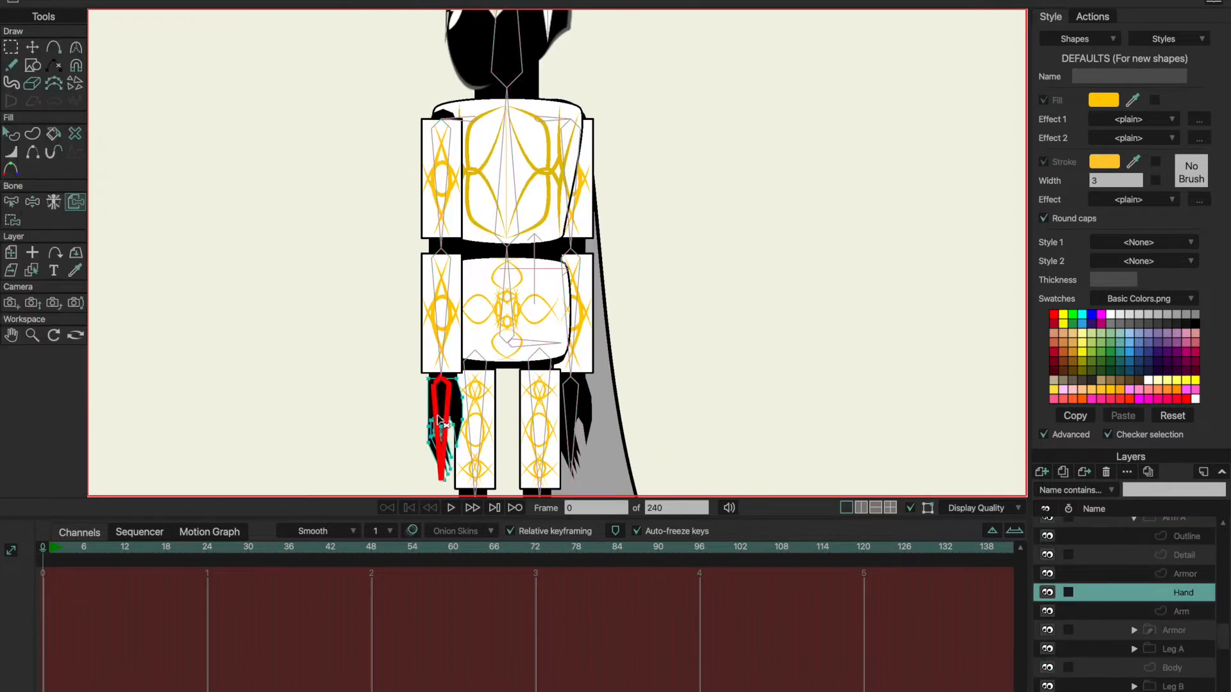
- Rename the arm's Outline layer to L Outline and Armor 2 to U Armor
{"action": "left_click", "coordinate": [1186, 573]}
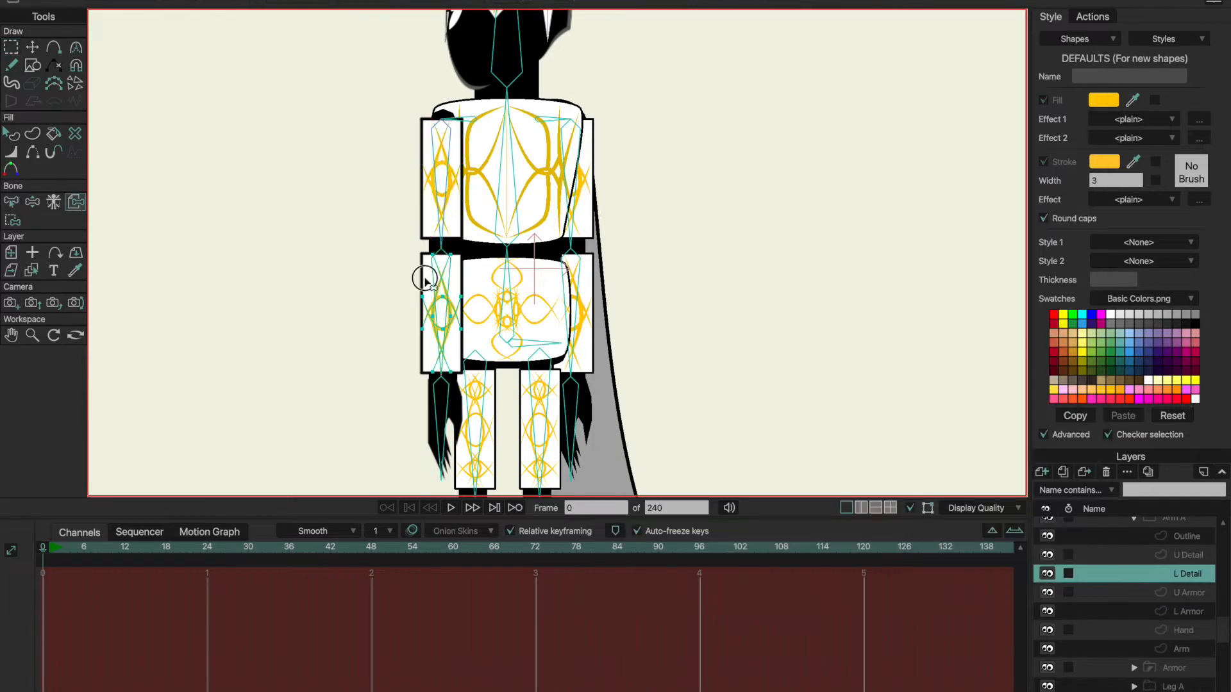
{"action": "double_click", "coordinate": [1189, 555]}
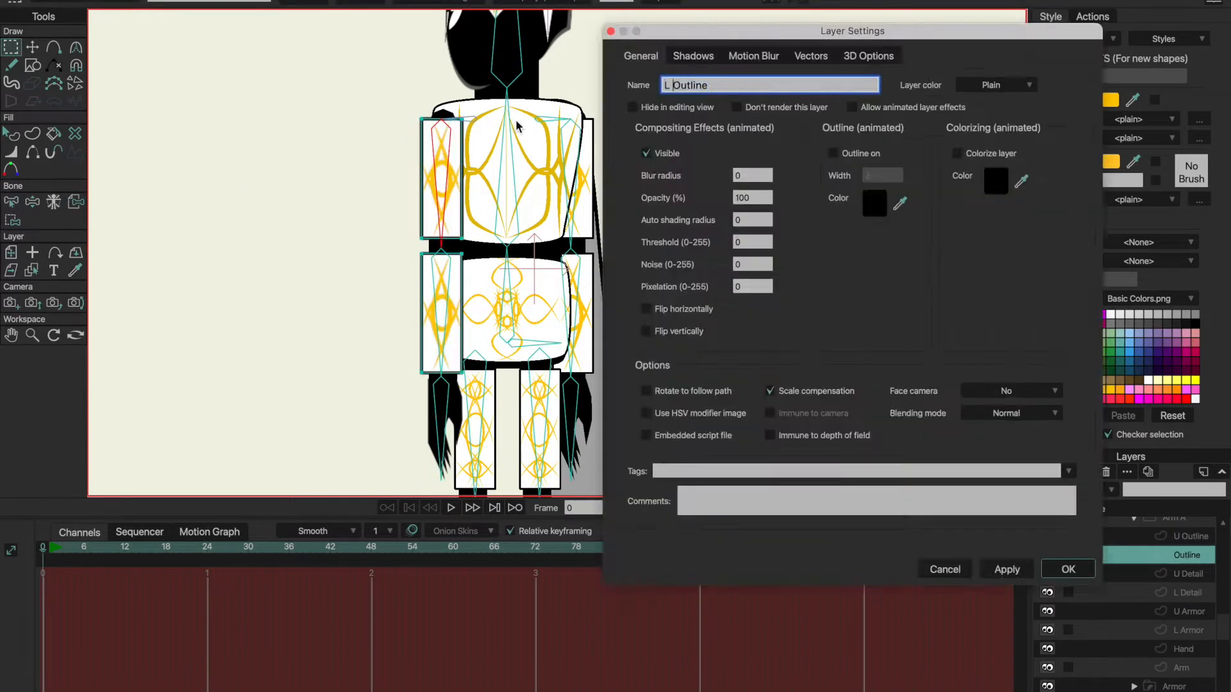
{"action": "left_click", "coordinate": [1067, 570]}
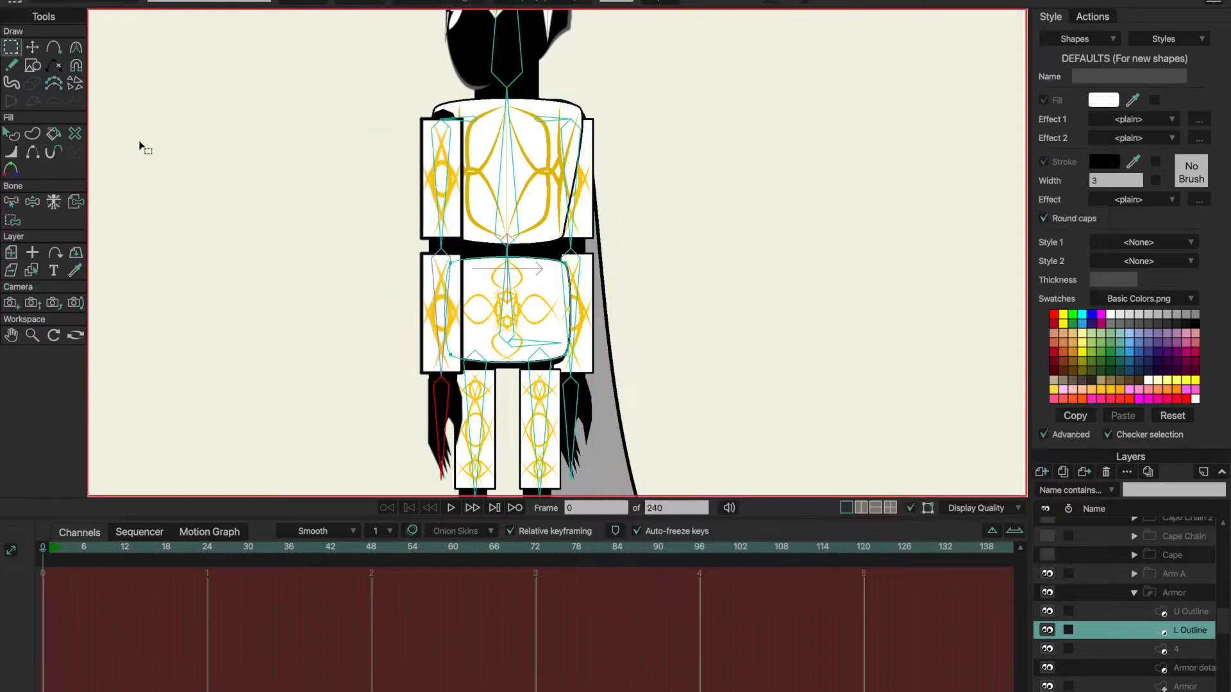
{"action": "double_click", "coordinate": [1173, 593]}
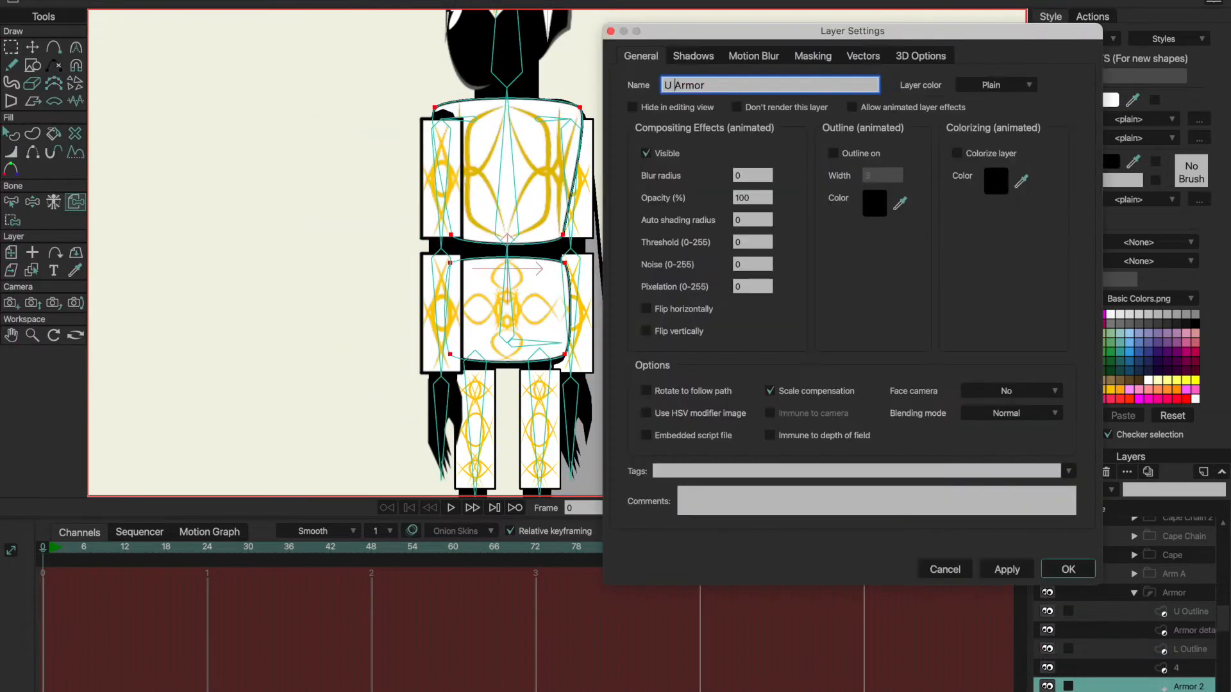
{"action": "left_click", "coordinate": [1067, 569]}
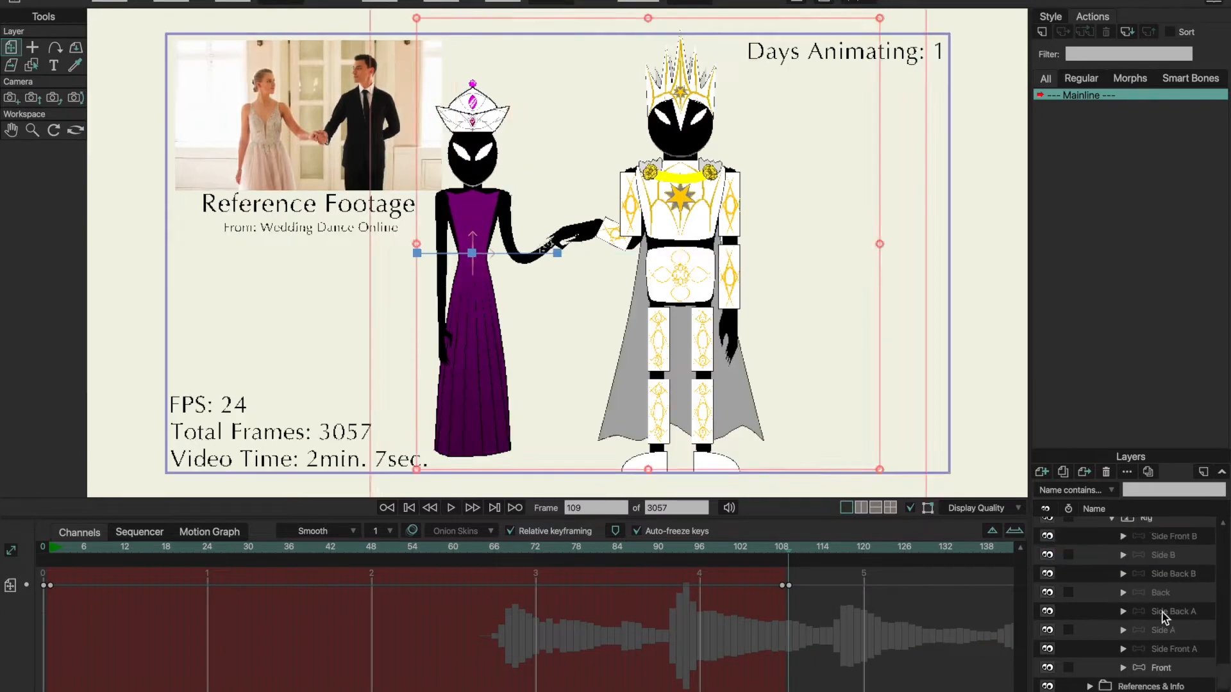
- Switch the queen to her Front view and change the keyframe interpolation type
{"action": "left_click", "coordinate": [1161, 668]}
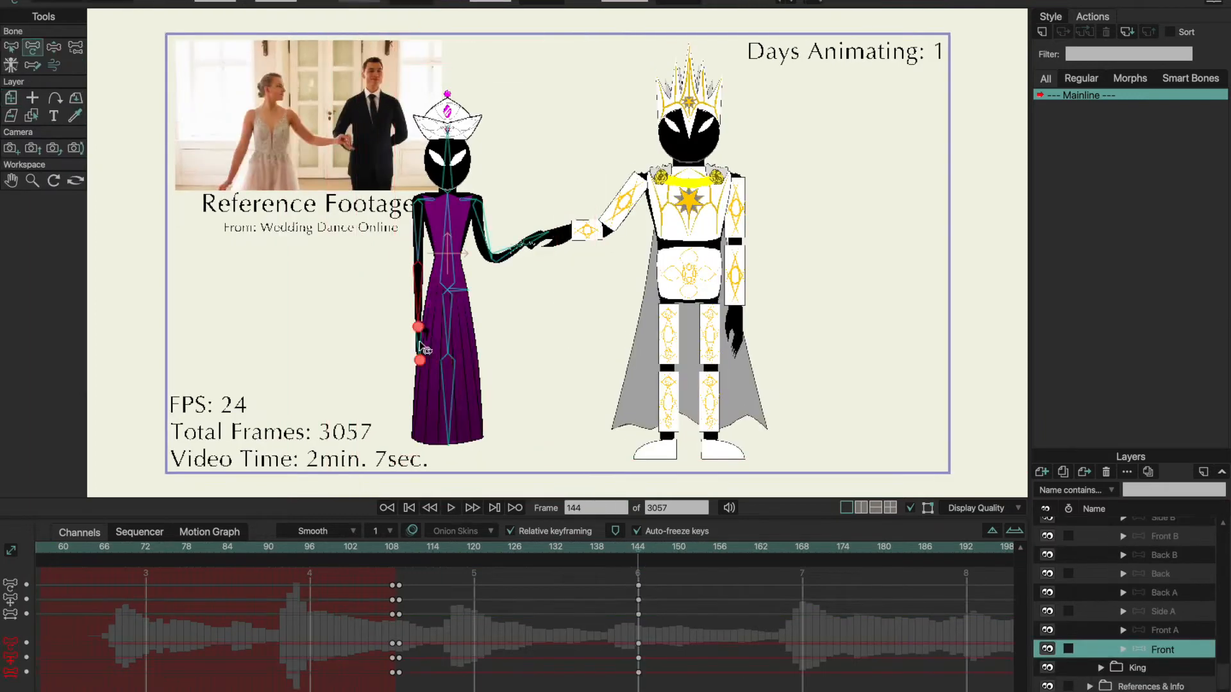
{"action": "left_click", "coordinate": [675, 547]}
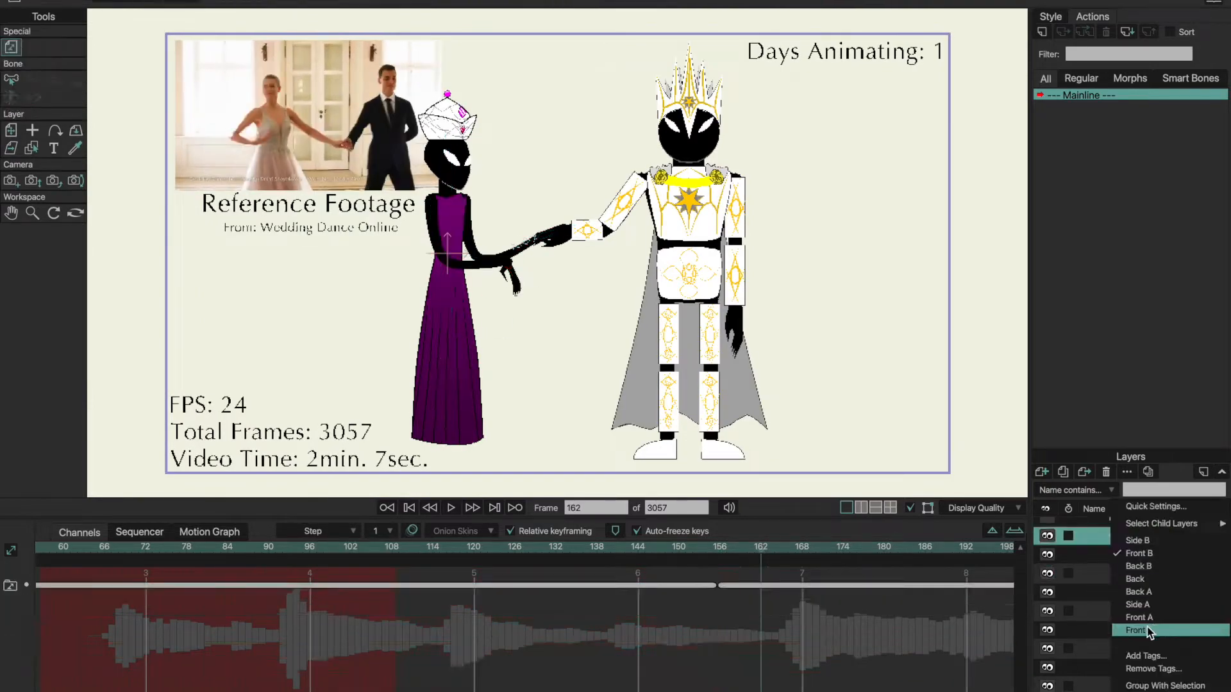
{"action": "left_click", "coordinate": [1137, 630]}
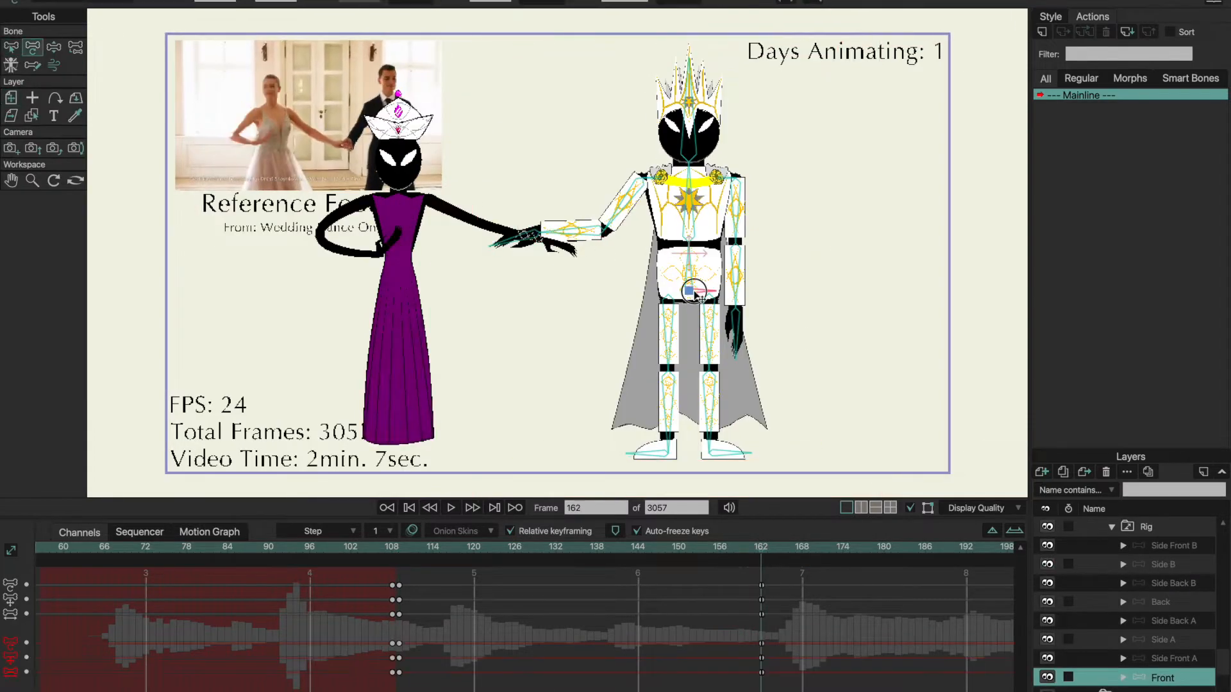
{"action": "left_click", "coordinate": [451, 508]}
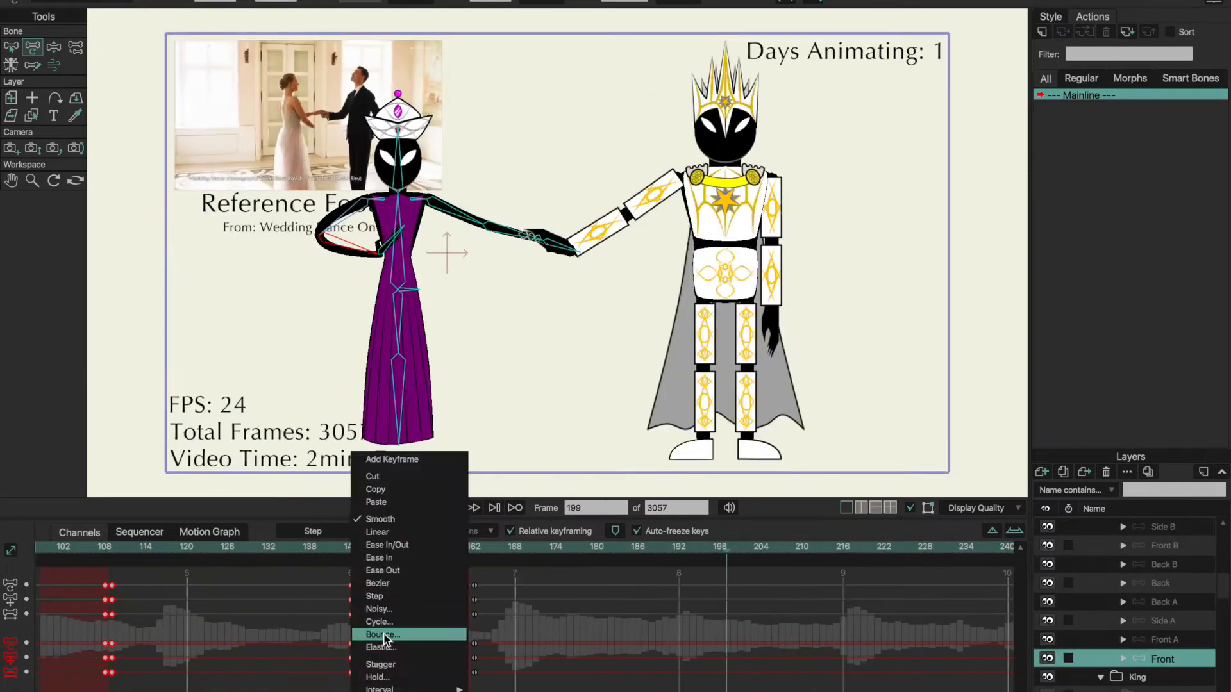
{"action": "left_click", "coordinate": [380, 634]}
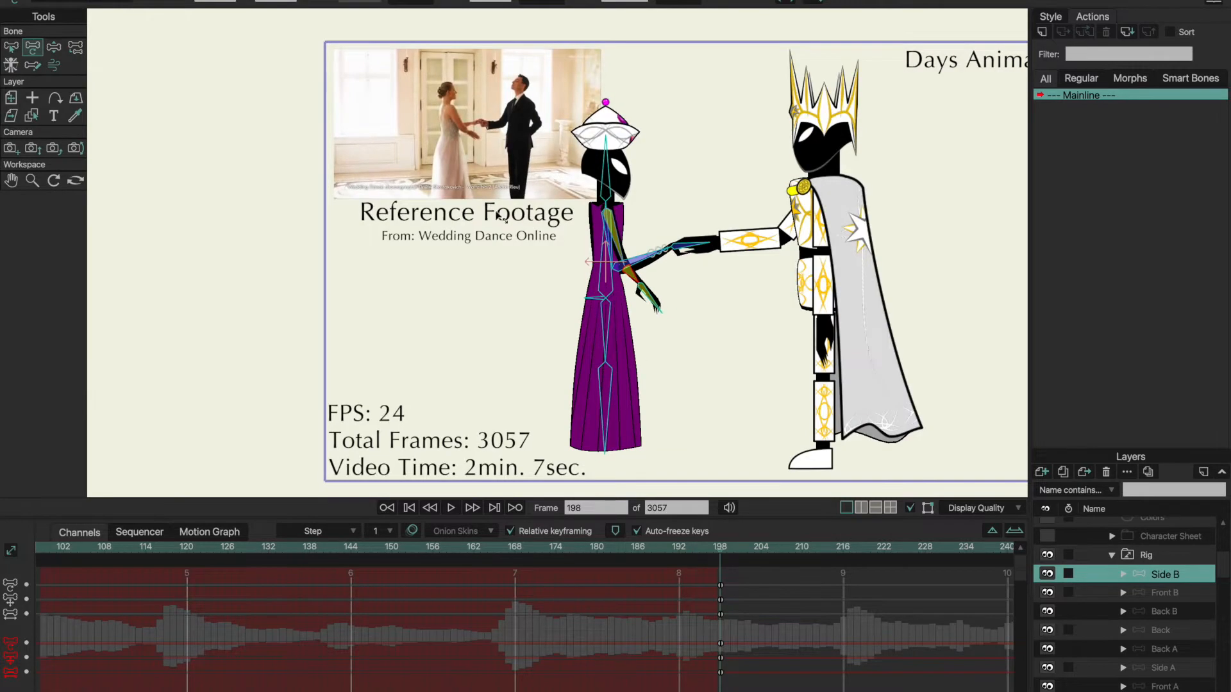
- Pose the queen's handshake arm and the king's reaching arm
{"action": "left_click", "coordinate": [1148, 556]}
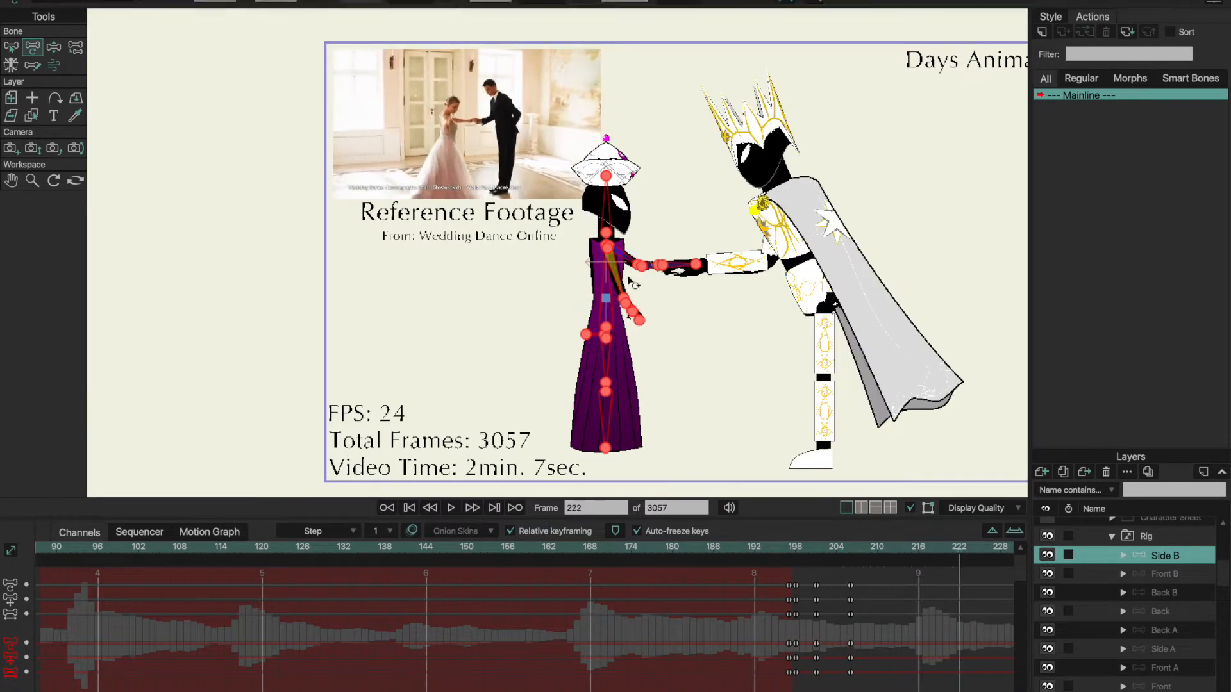
{"action": "left_click", "coordinate": [472, 507]}
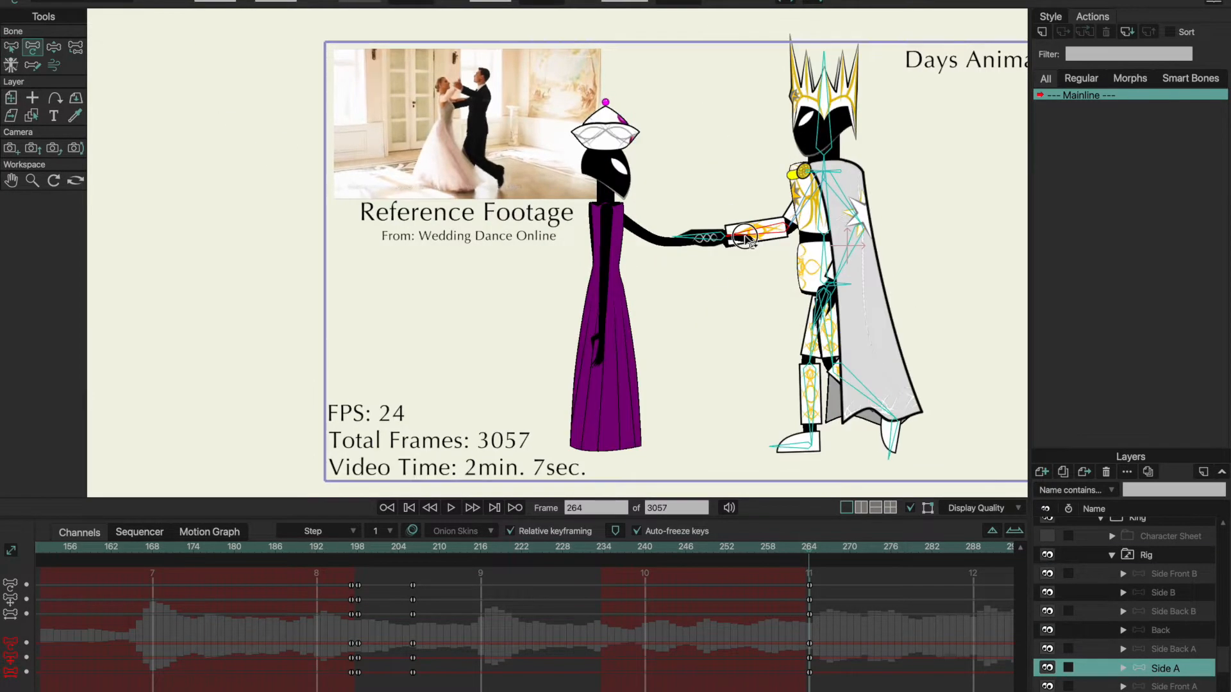
{"action": "left_click", "coordinate": [450, 508]}
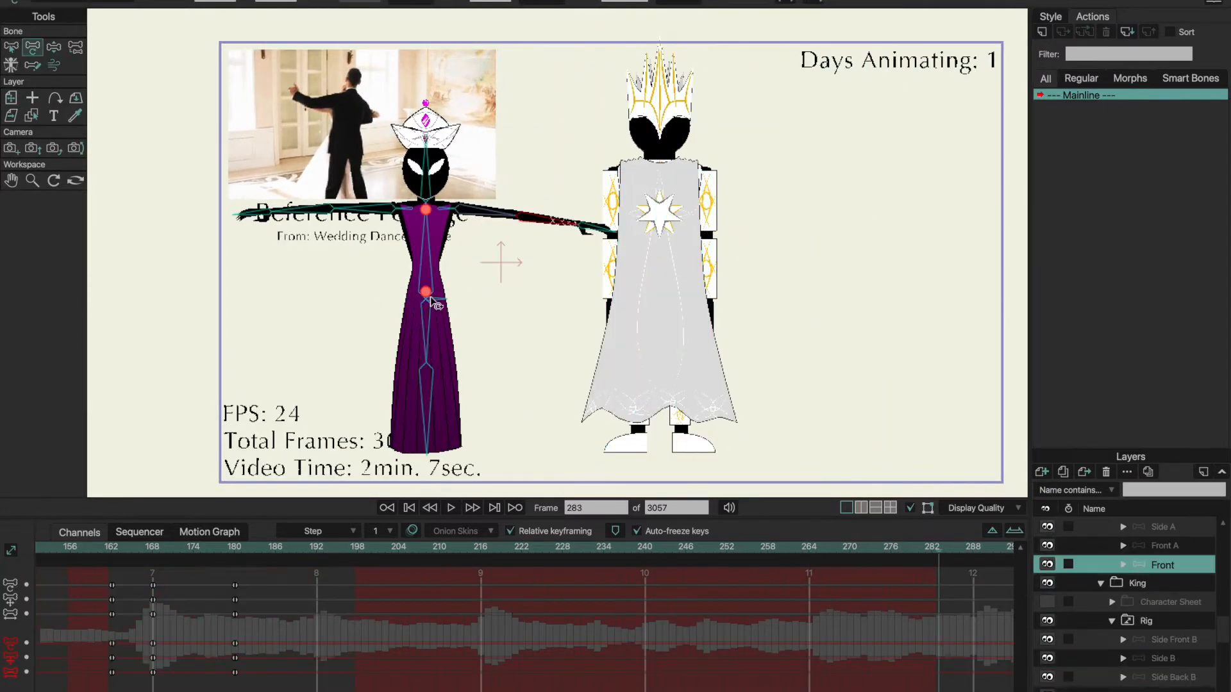
- Enable Animated layer order for the K&Q group, then pose the queen's side-view leg
{"action": "double_click", "coordinate": [1162, 564]}
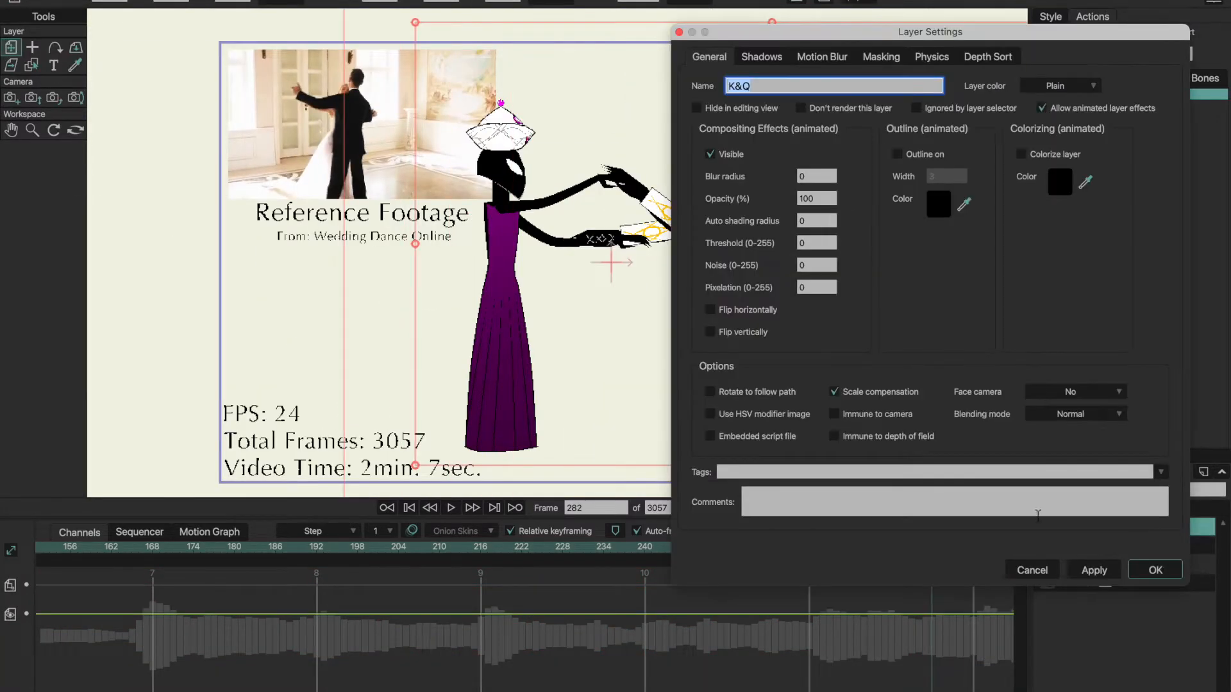
{"action": "left_click", "coordinate": [987, 57]}
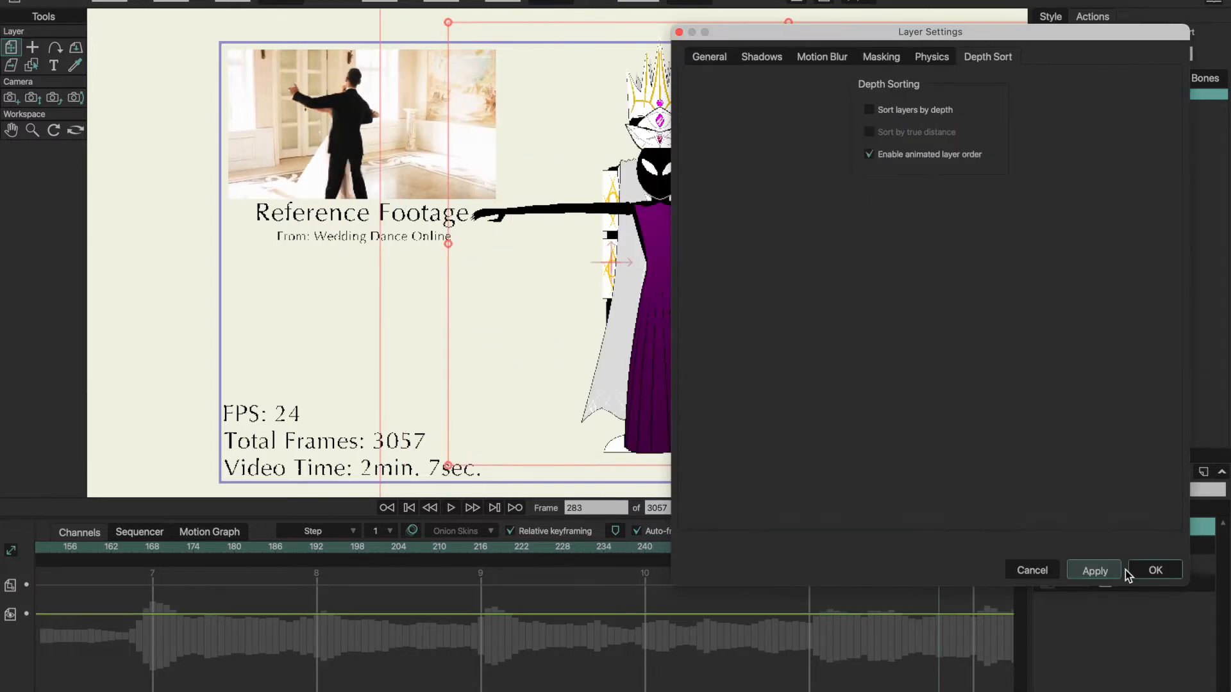
{"action": "left_click", "coordinate": [1155, 570]}
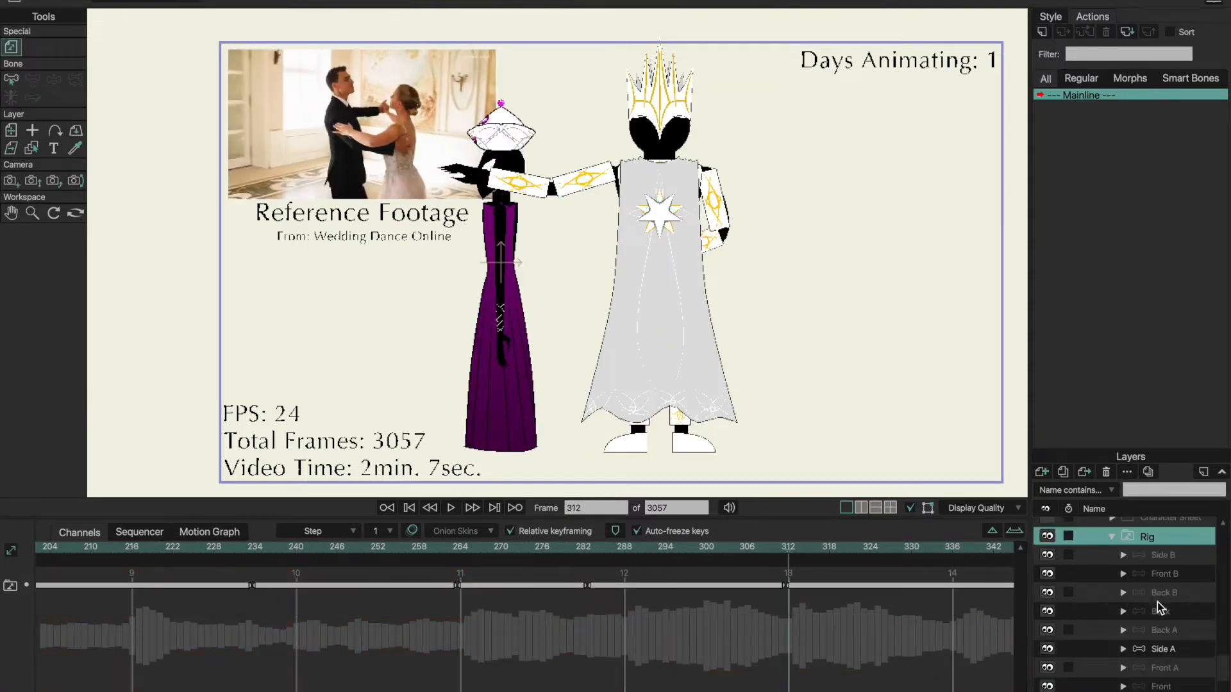
{"action": "left_click", "coordinate": [1164, 648]}
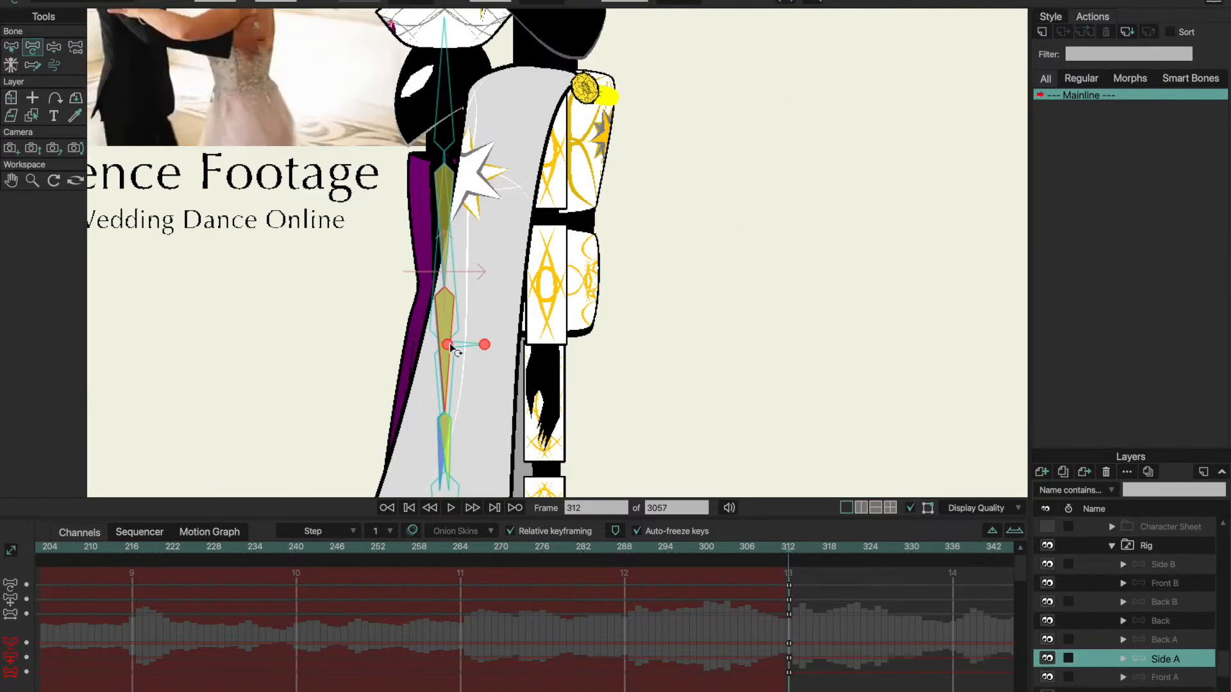
{"action": "left_click", "coordinate": [1140, 668]}
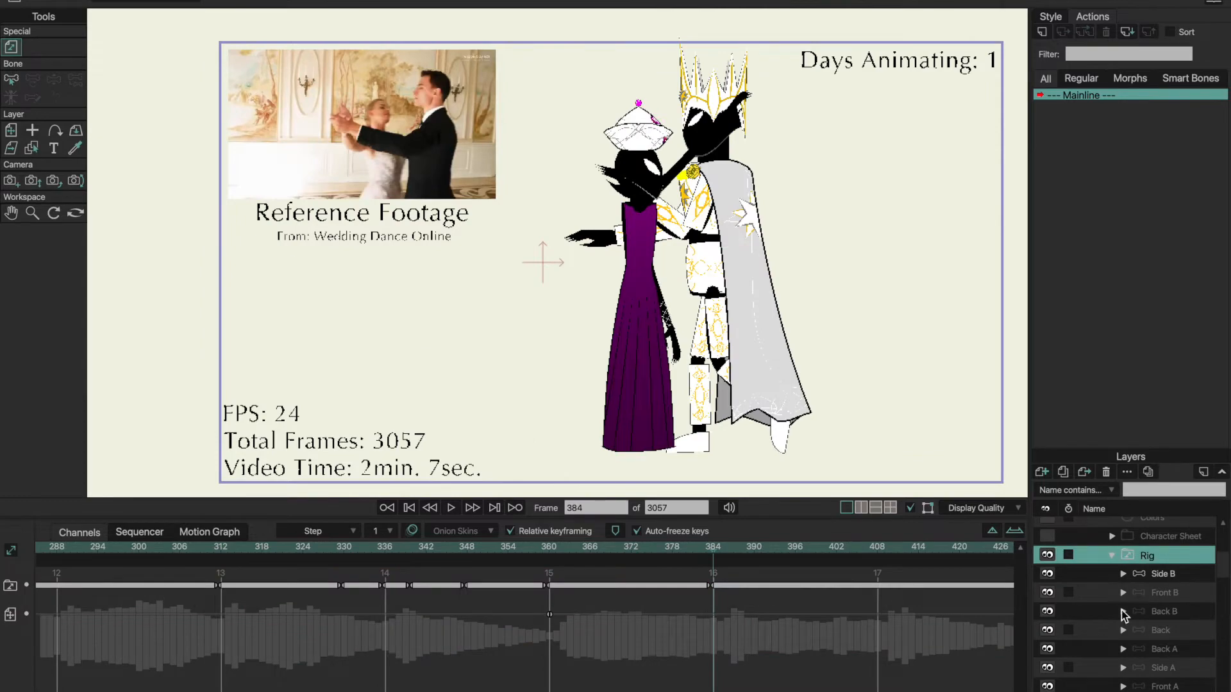
- Switch rig views to pose the king and queen's turn and embrace, then select K&Q
{"action": "left_click", "coordinate": [1164, 584]}
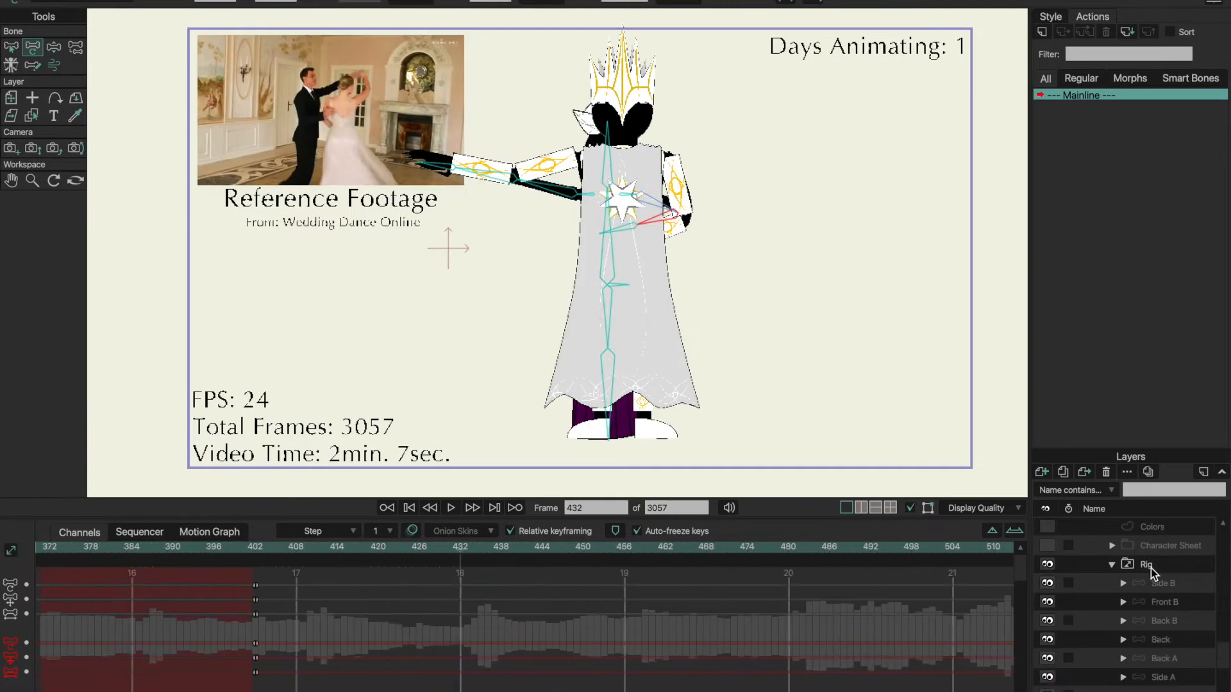
{"action": "left_click", "coordinate": [1165, 621]}
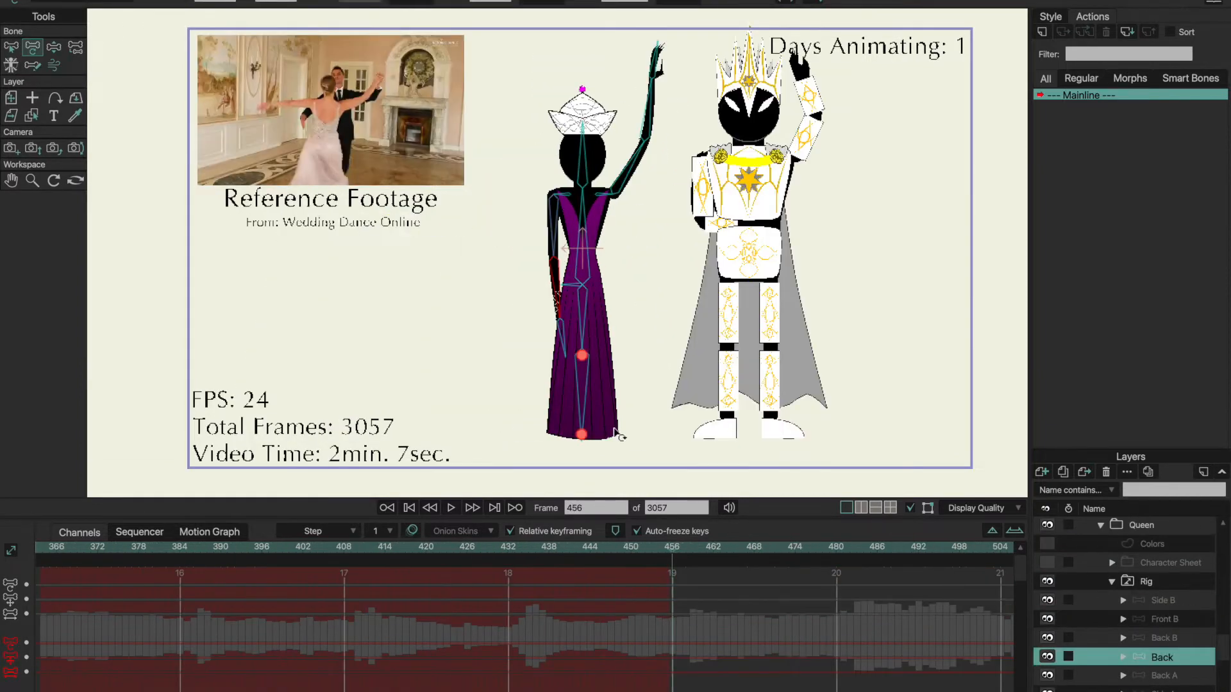
{"action": "left_click", "coordinate": [1162, 563]}
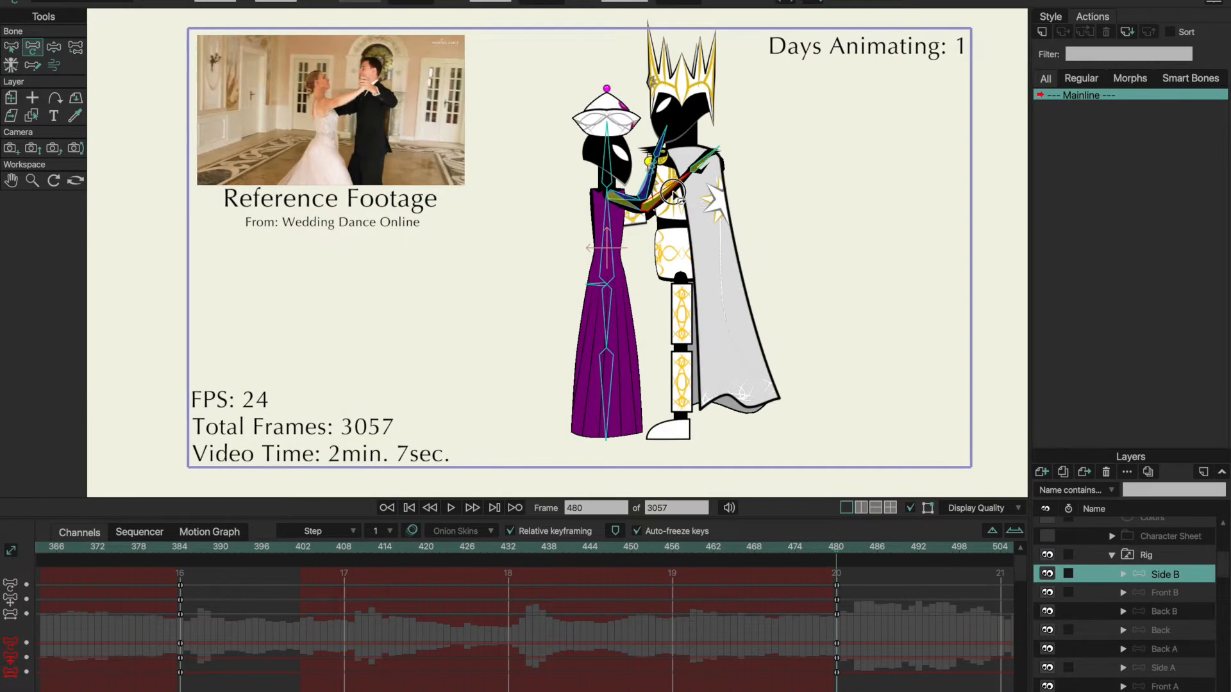
{"action": "right_click", "coordinate": [1165, 591]}
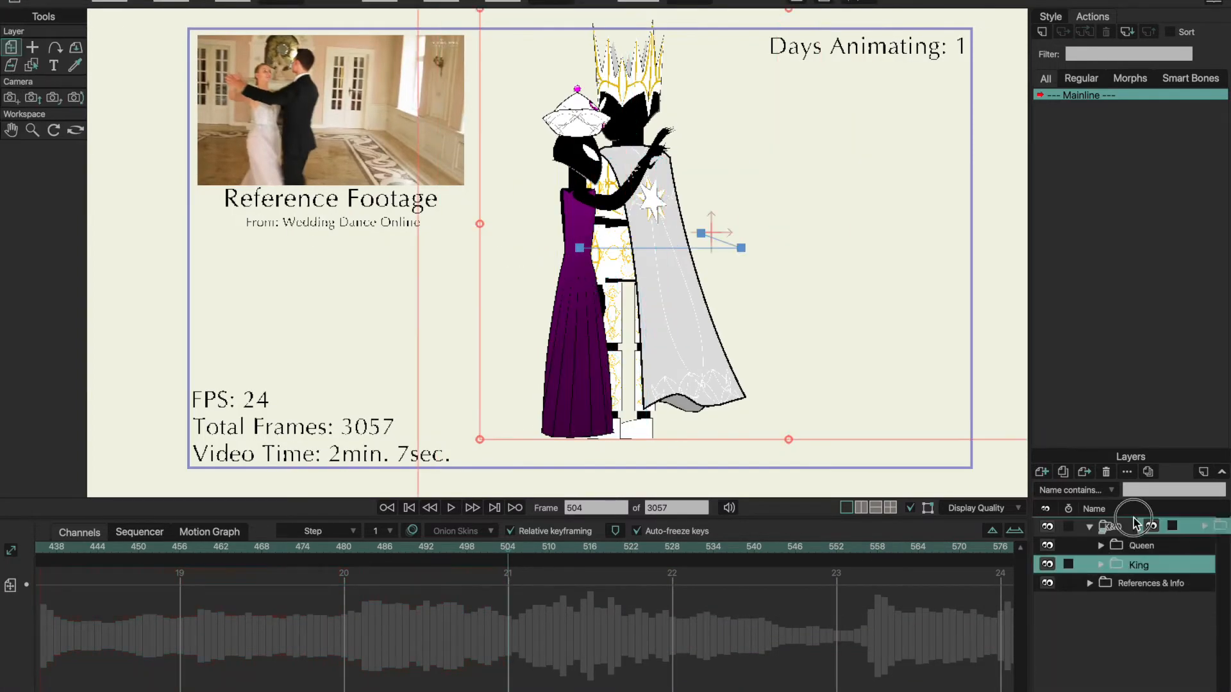
{"action": "left_click", "coordinate": [1102, 564]}
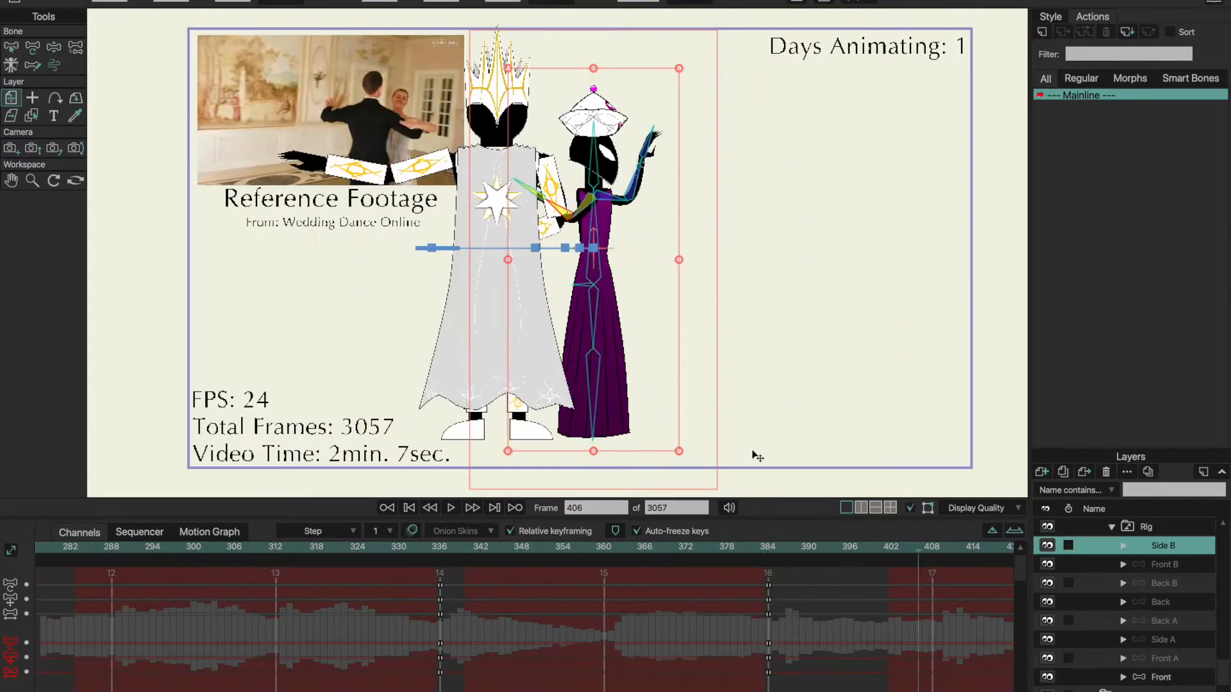
- Keyframe the waltz toward frame 960, switching the king to a different rig view
{"action": "left_click", "coordinate": [451, 507]}
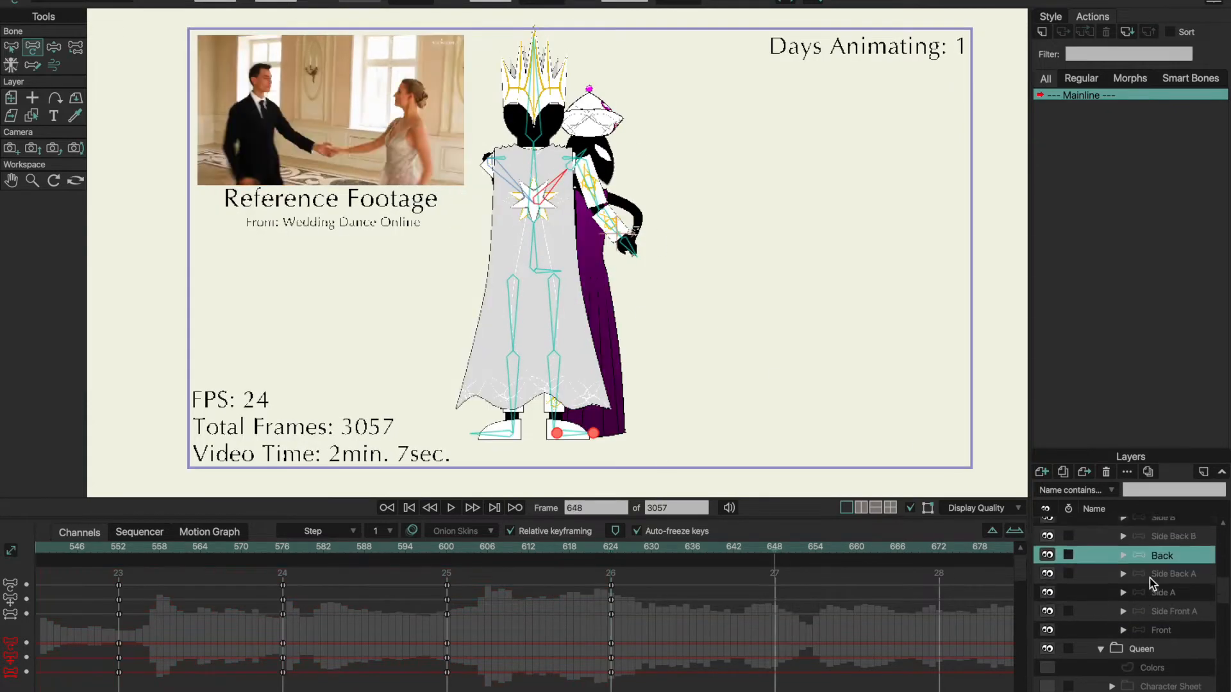
{"action": "left_click", "coordinate": [1146, 621]}
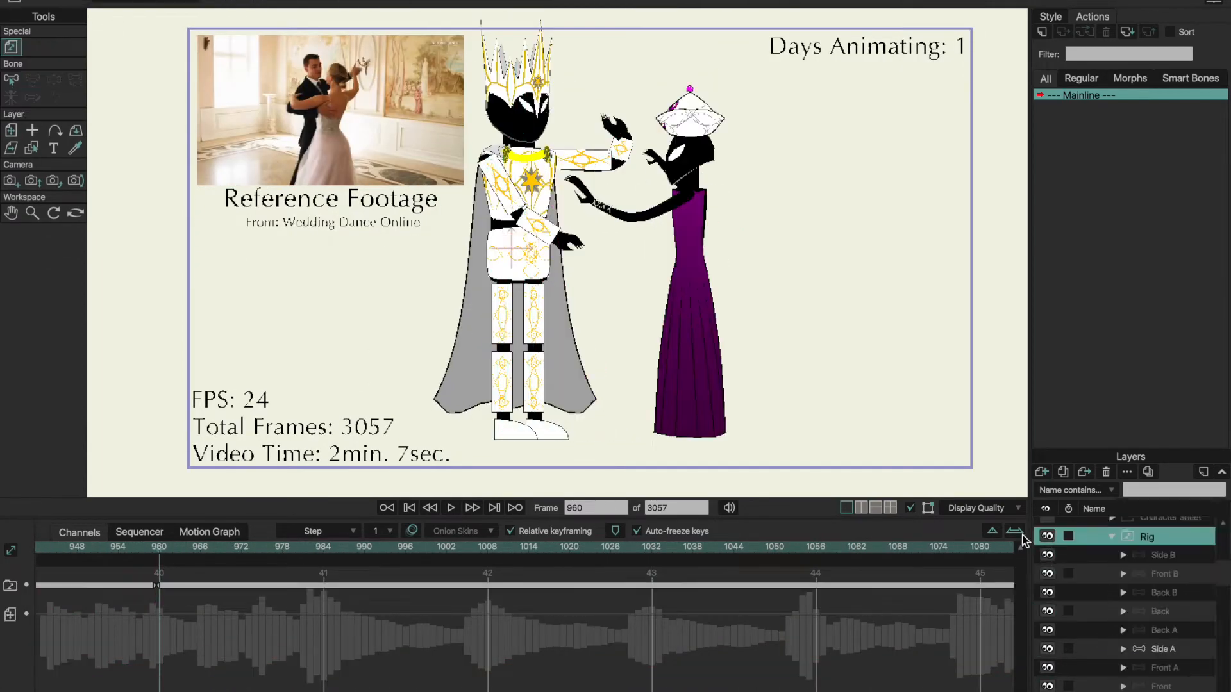
- Pose the king's arm holding the queen in the dip and switch her to side view
{"action": "left_click", "coordinate": [1165, 631]}
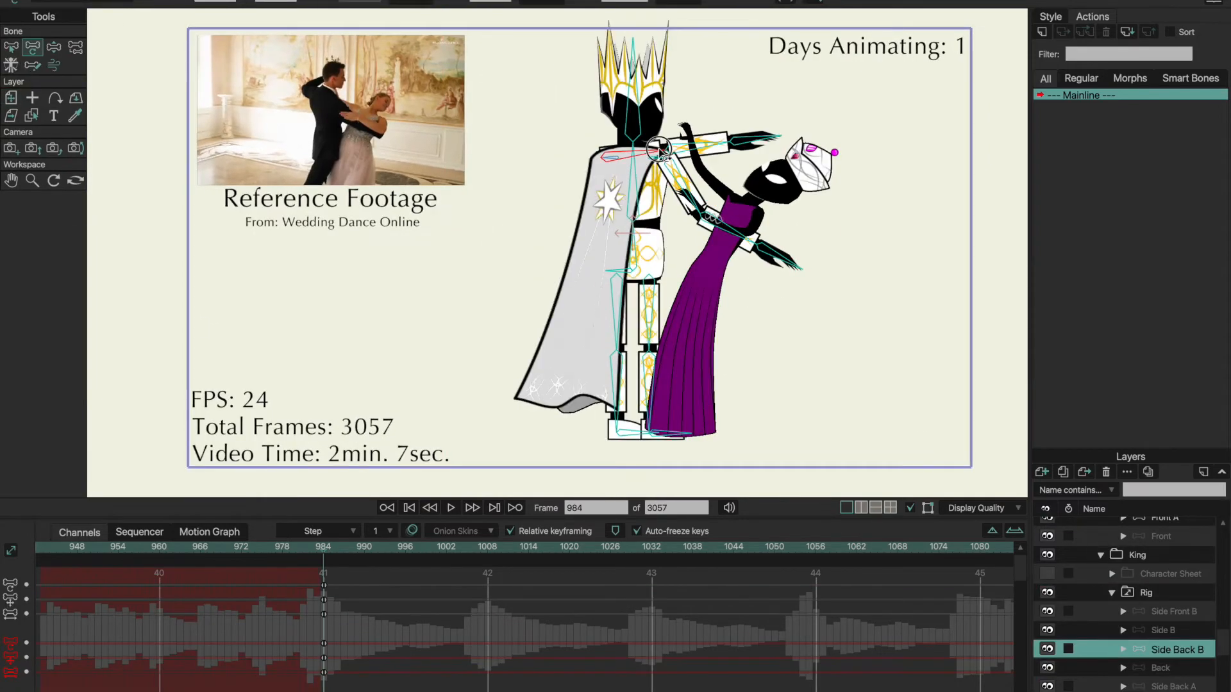
{"action": "left_click", "coordinate": [487, 547]}
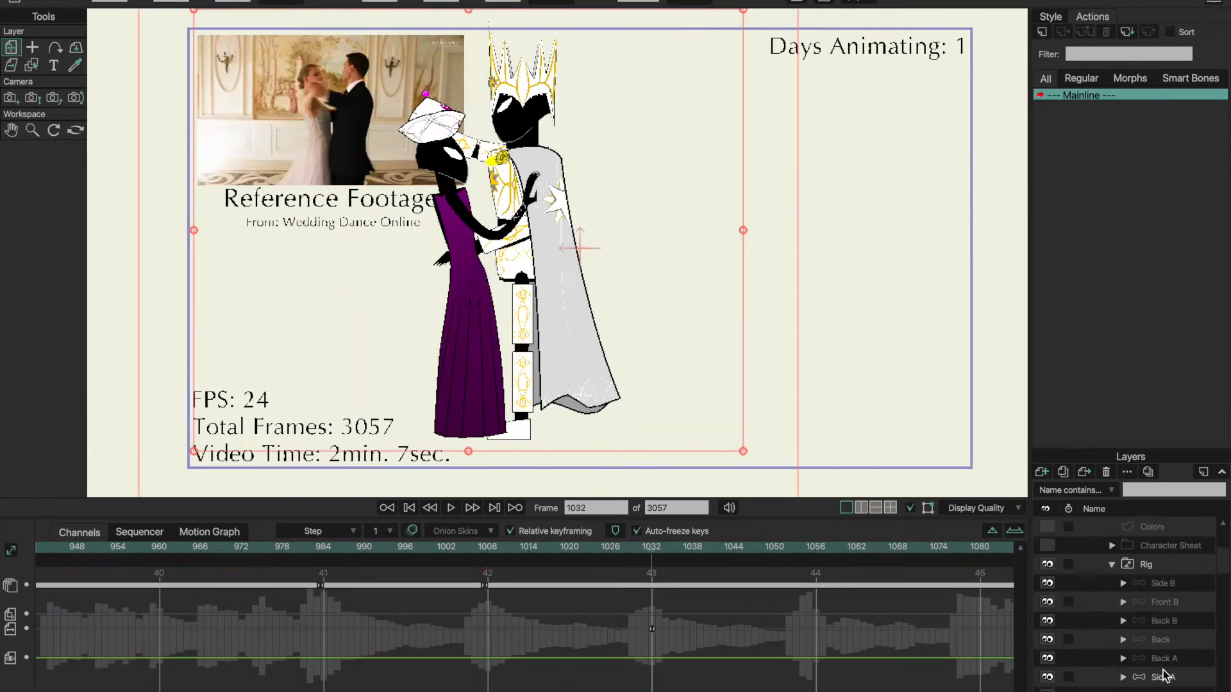
{"action": "left_click", "coordinate": [1165, 677]}
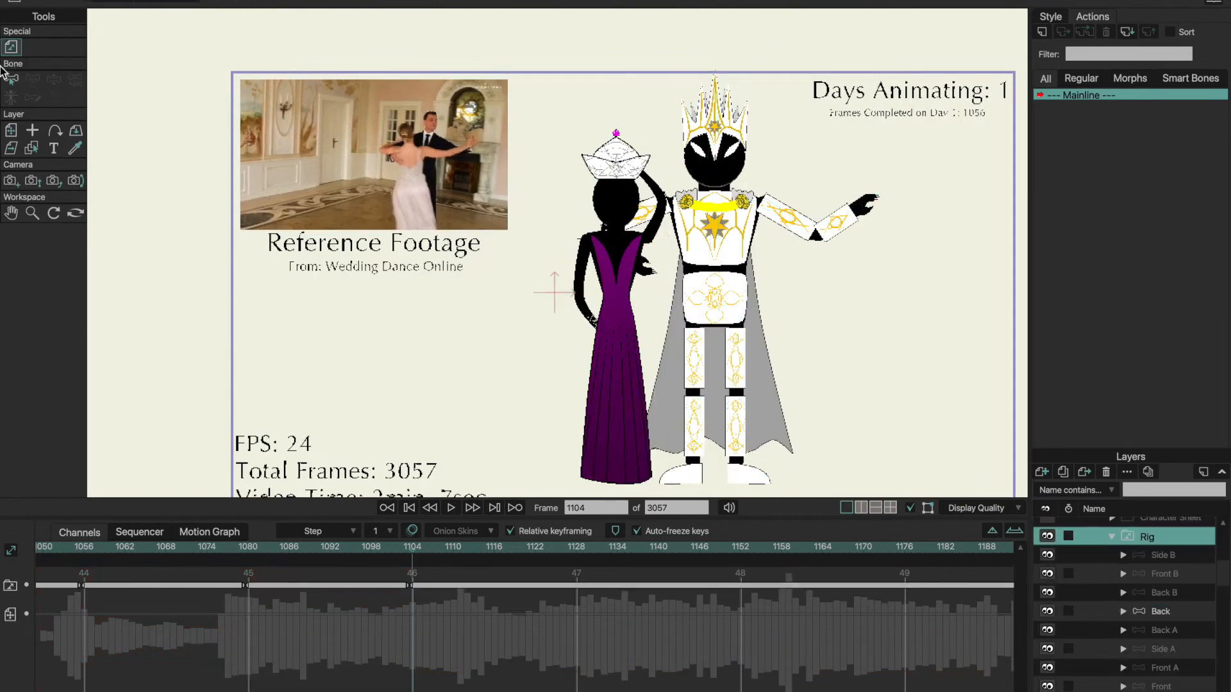
- Turn the king to back then side view, adjust embrace arms, and open the queen's views
{"action": "left_click", "coordinate": [1162, 612]}
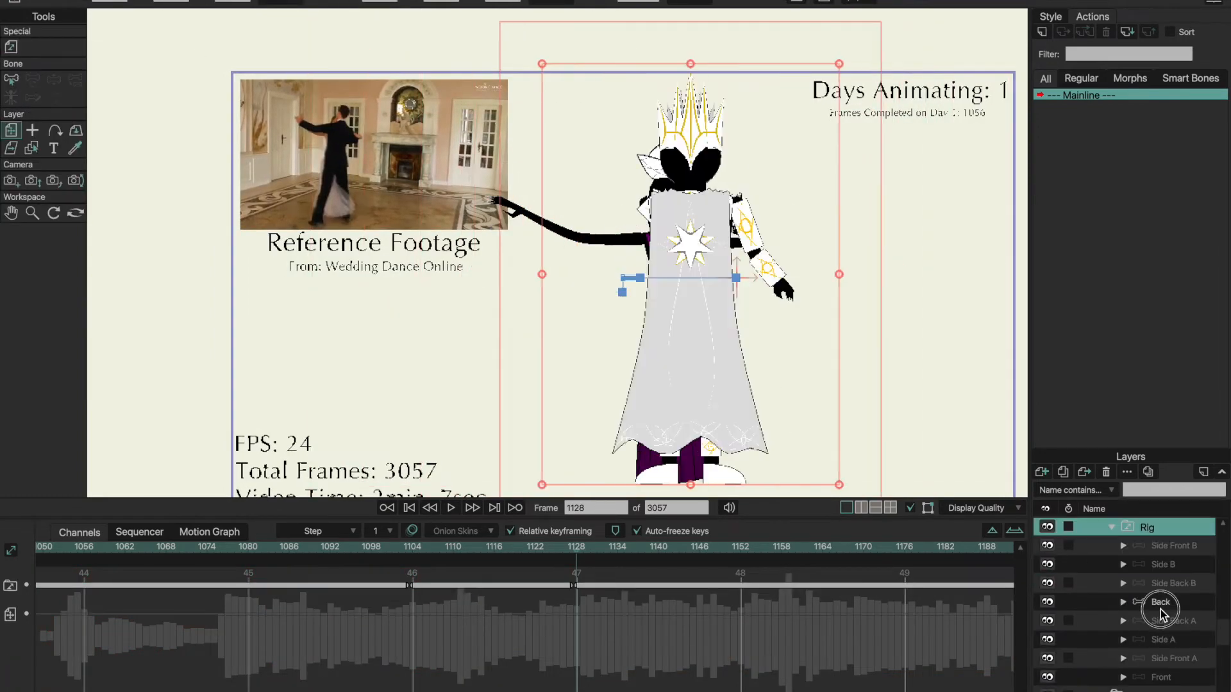
{"action": "left_click", "coordinate": [1161, 602]}
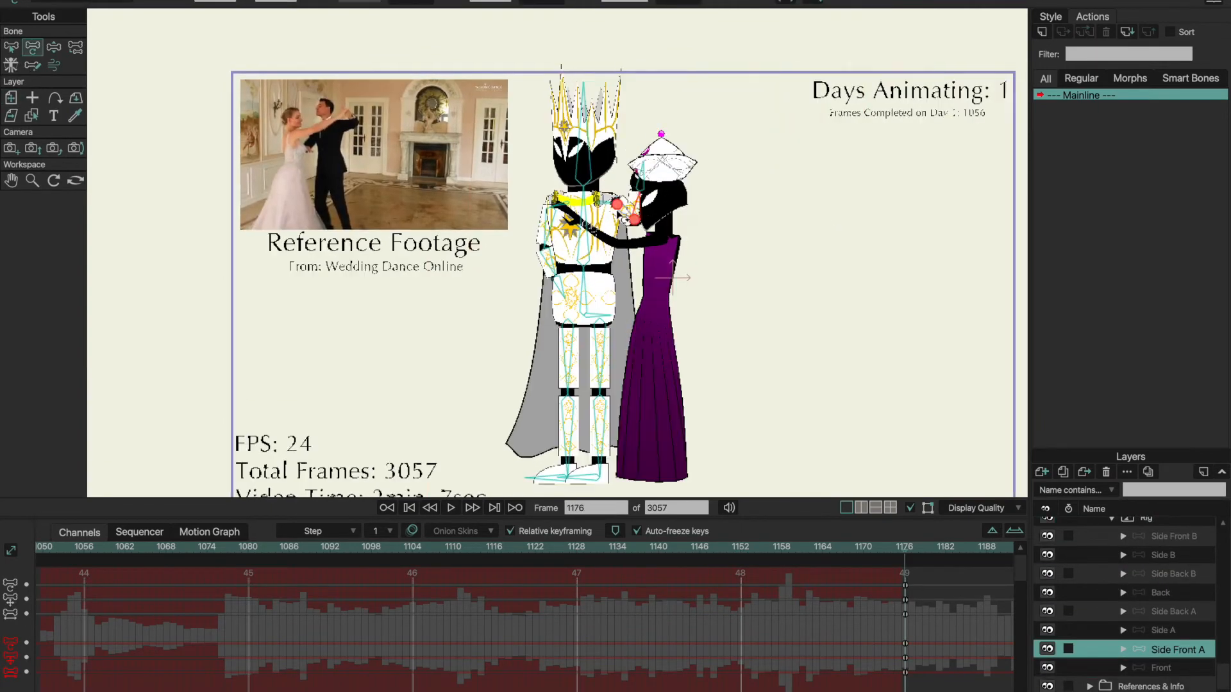
{"action": "left_click", "coordinate": [1147, 574]}
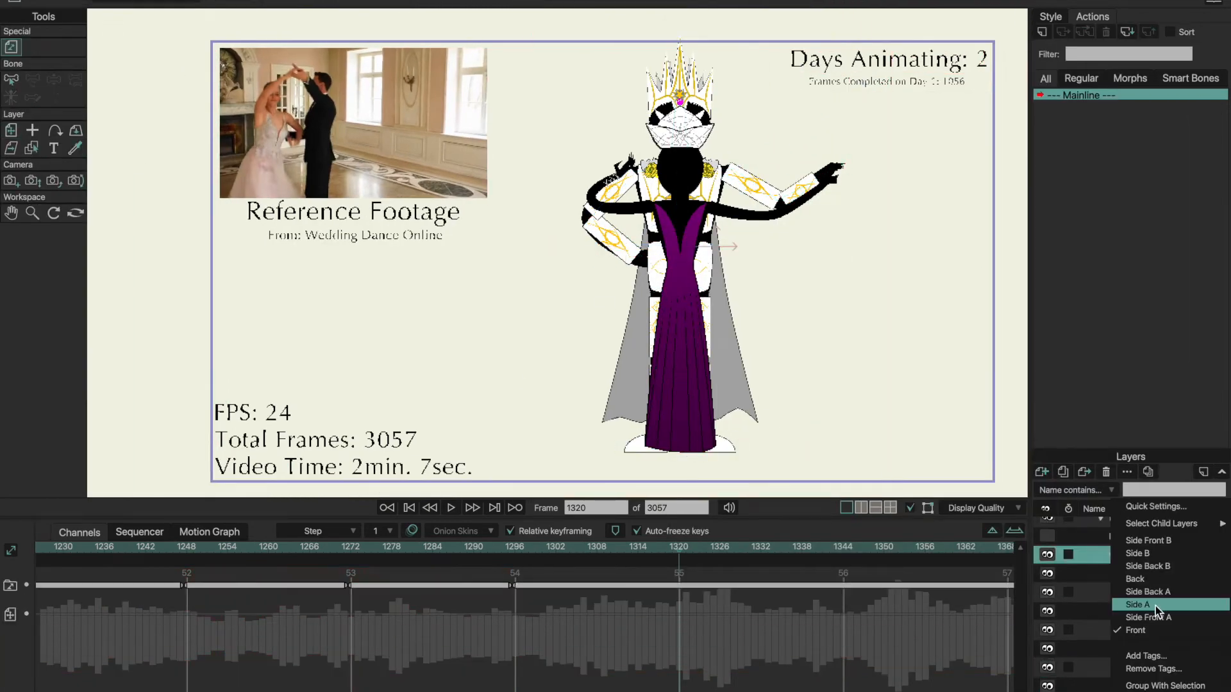
{"action": "left_click", "coordinate": [1140, 605]}
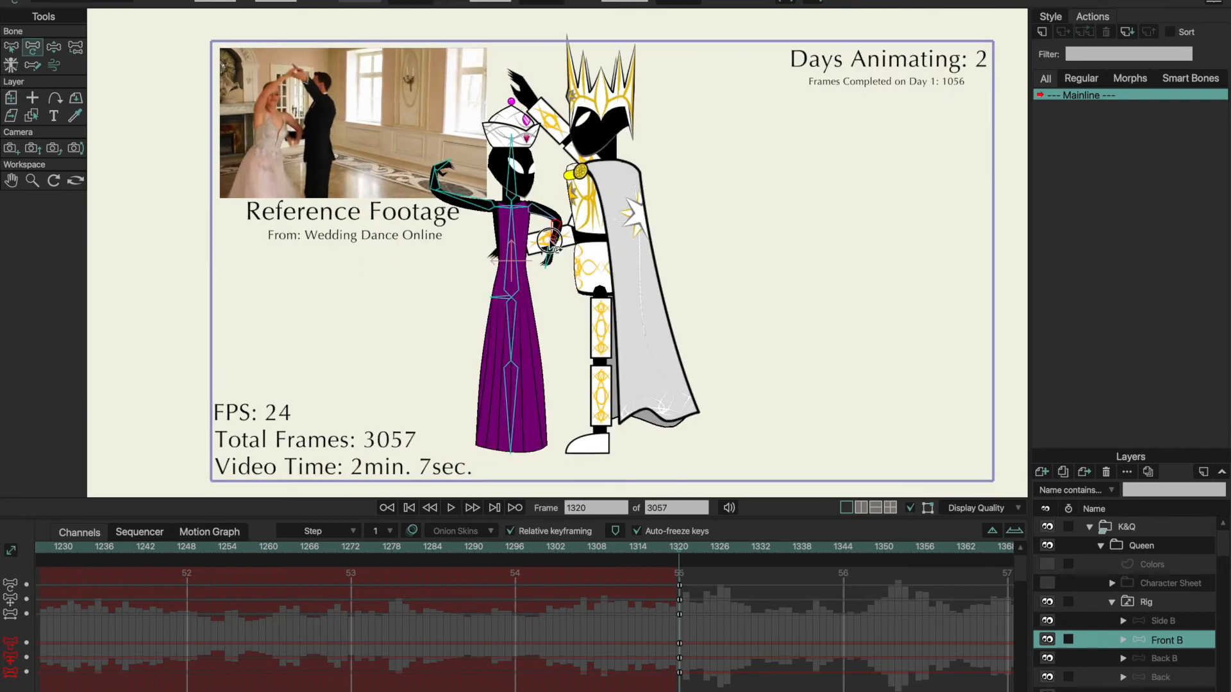
{"action": "right_click", "coordinate": [1165, 640]}
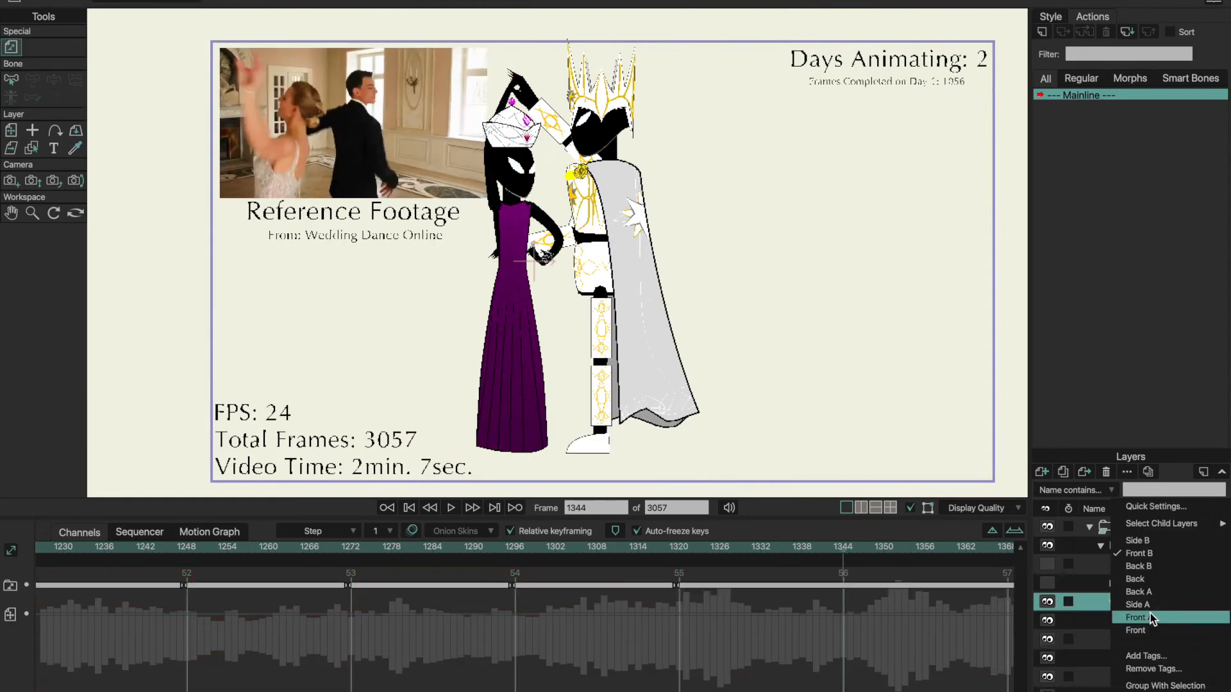